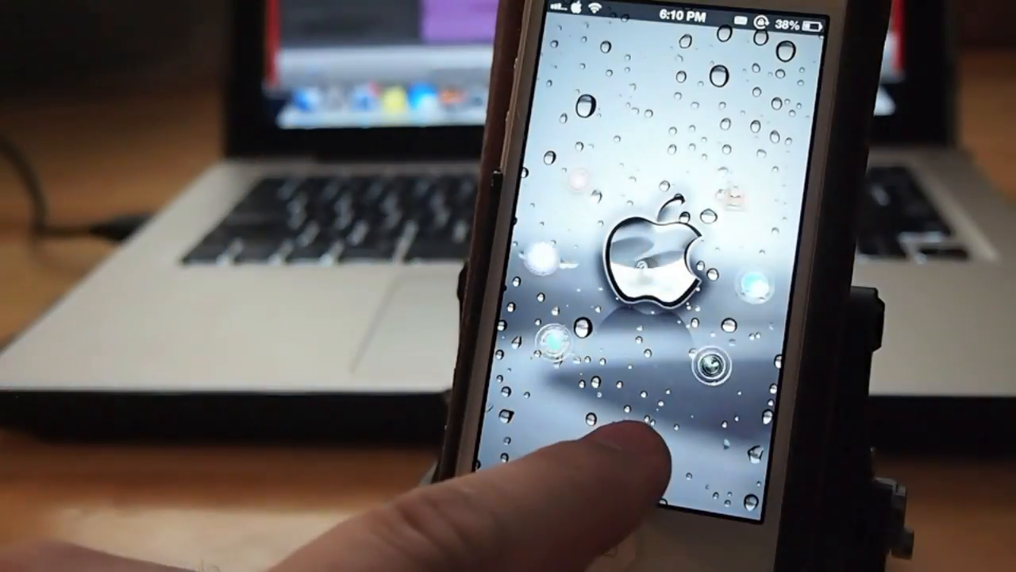
Unlock the iPhone from the Atom orb lock screen to the app home screen.
{"action": "left_click", "coordinate": [643, 440]}
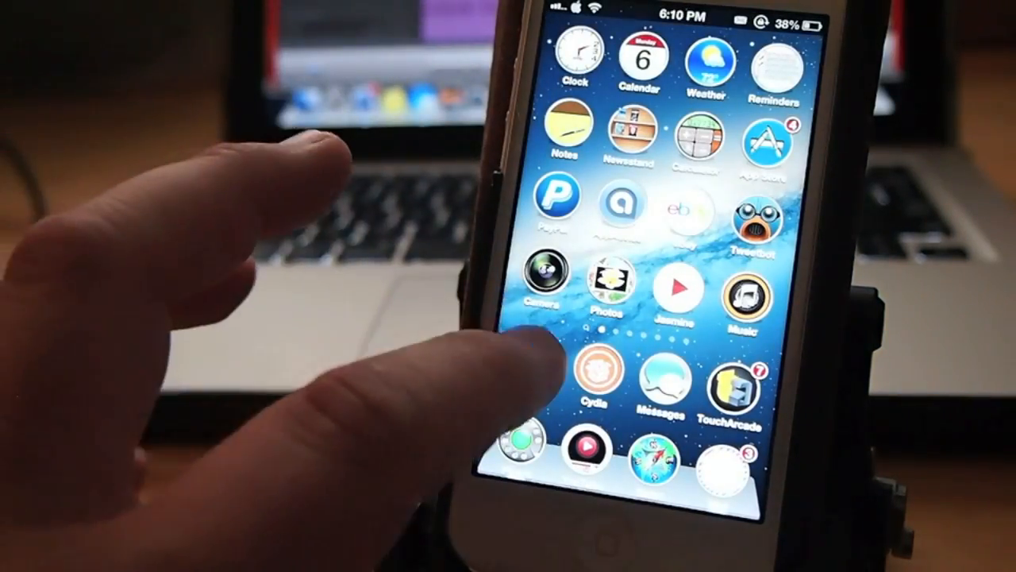
Assign Contacts as the app for Atom's top-left lock screen shortcut in Settings.
{"action": "left_click", "coordinate": [675, 296]}
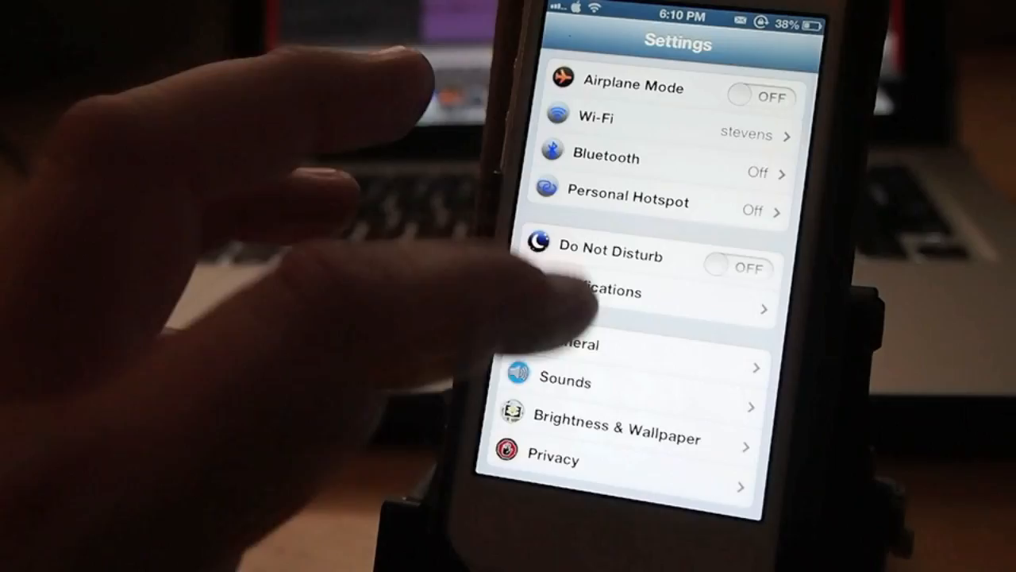
{"action": "scroll", "scroll_direction": "down", "scroll_amount": 3}
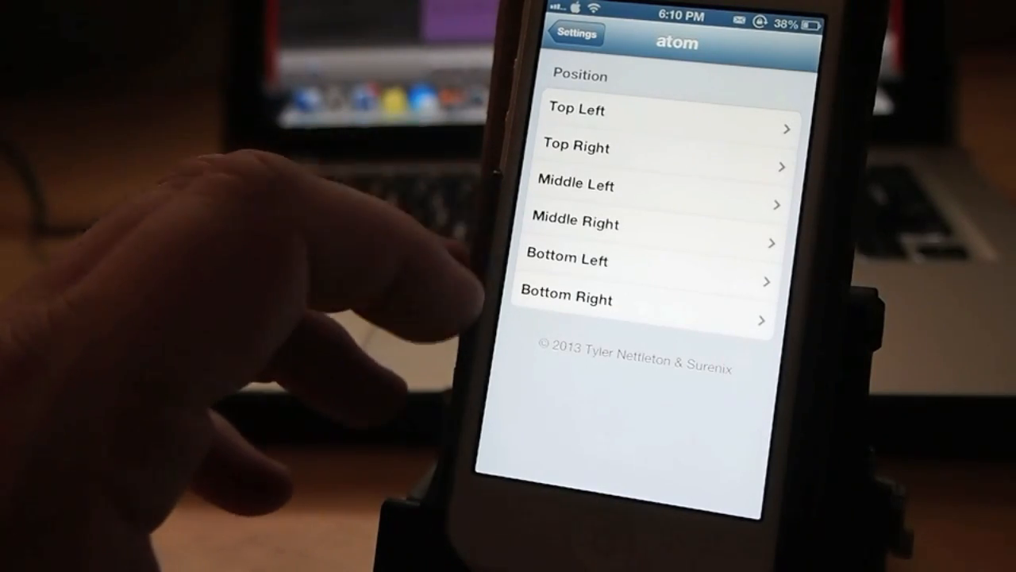
{"action": "left_click", "coordinate": [576, 111]}
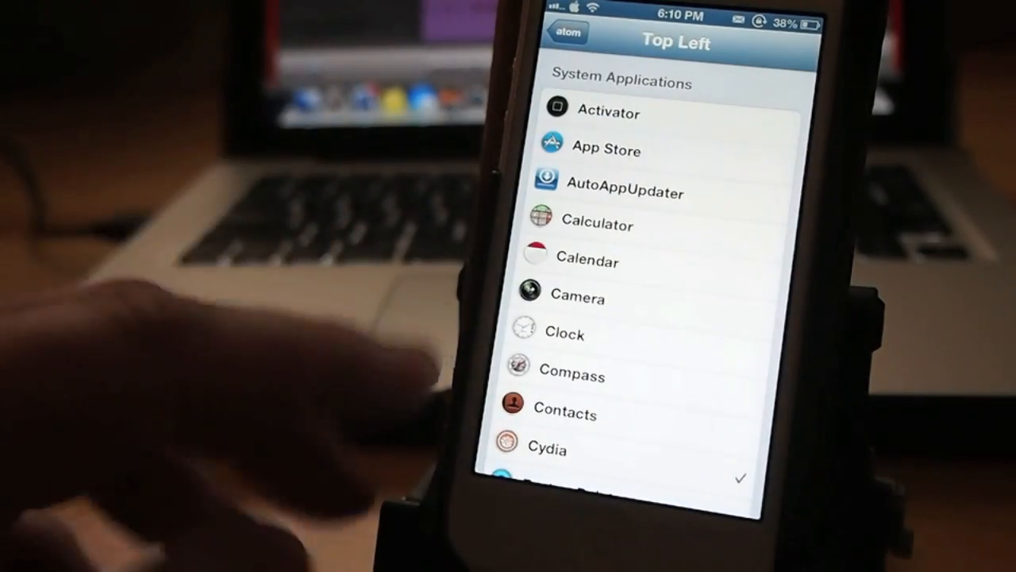
{"action": "scroll", "scroll_direction": "down", "scroll_amount": 3}
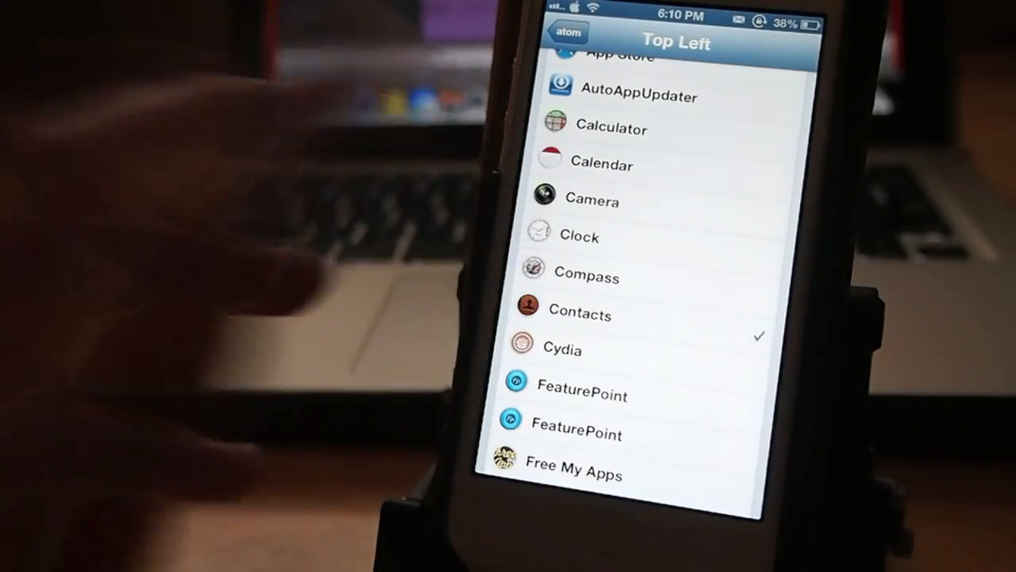
{"action": "left_click", "coordinate": [579, 314]}
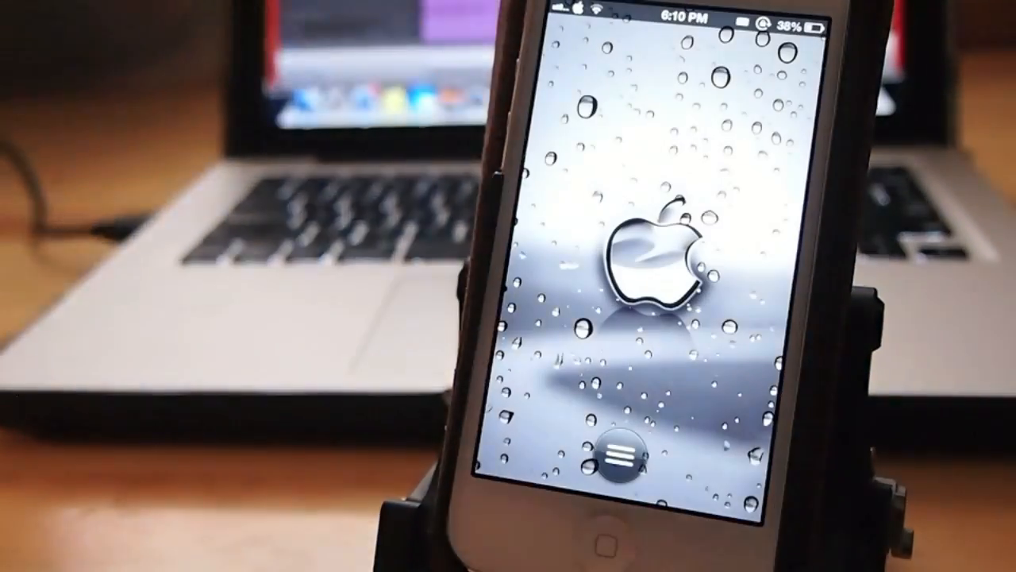
Reveal the Atom orb's app shortcut ring, then reopen the Settings tweak list.
{"action": "left_click", "coordinate": [637, 453]}
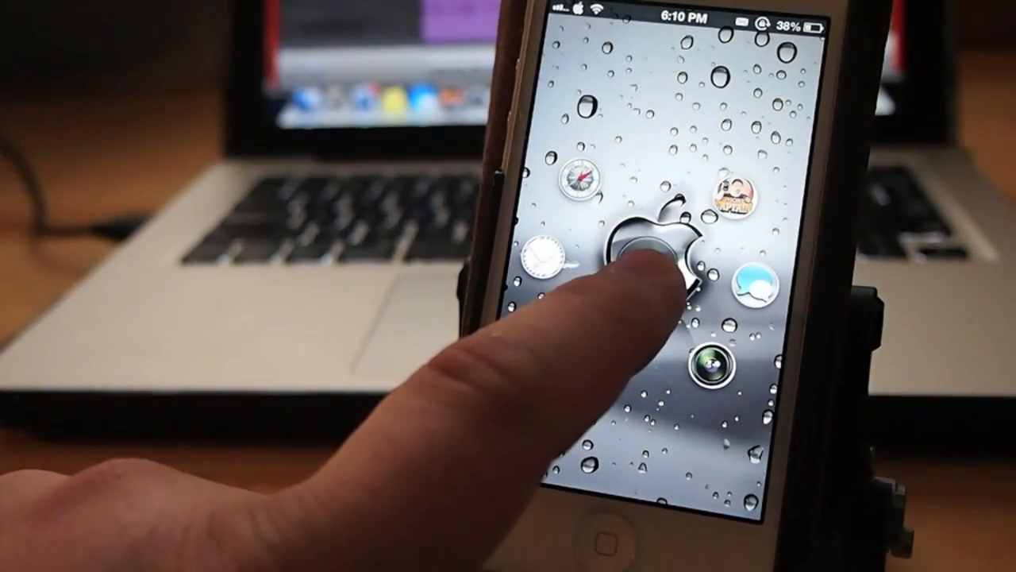
{"action": "left_click", "coordinate": [659, 246]}
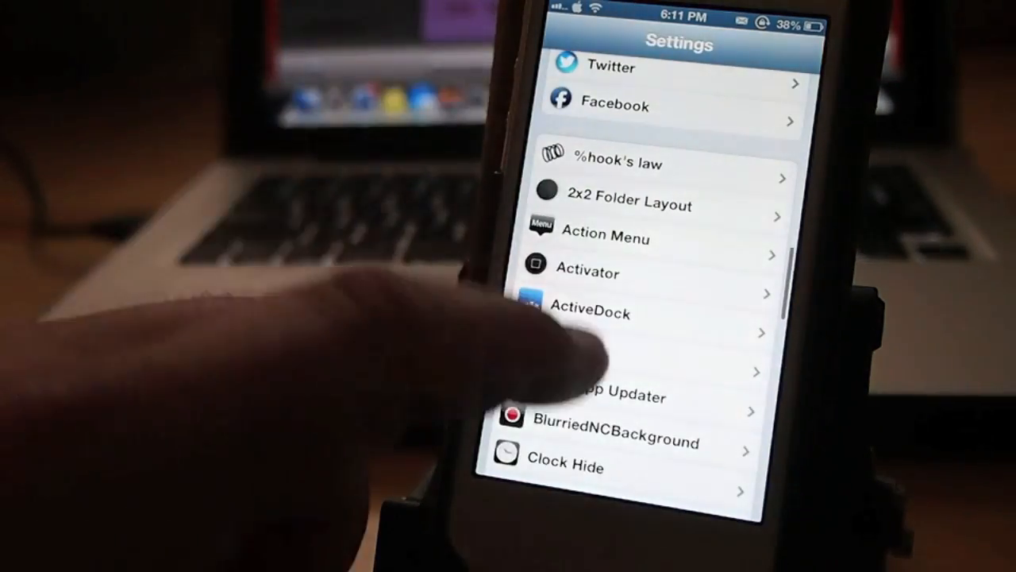
Scroll the Settings tweak list down and open the Velox settings page.
{"action": "scroll", "scroll_direction": "down", "scroll_amount": 3}
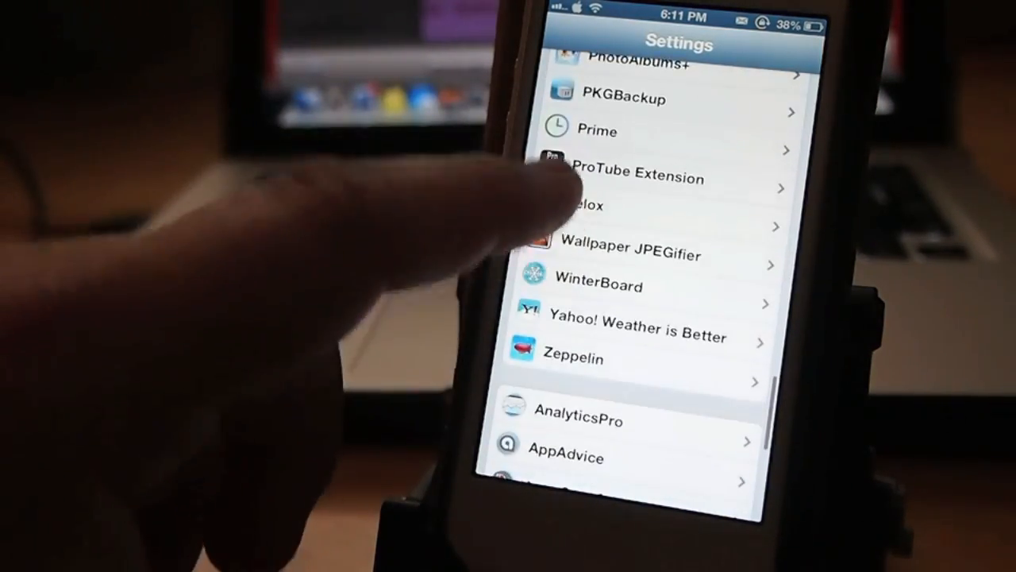
{"action": "left_click", "coordinate": [580, 207]}
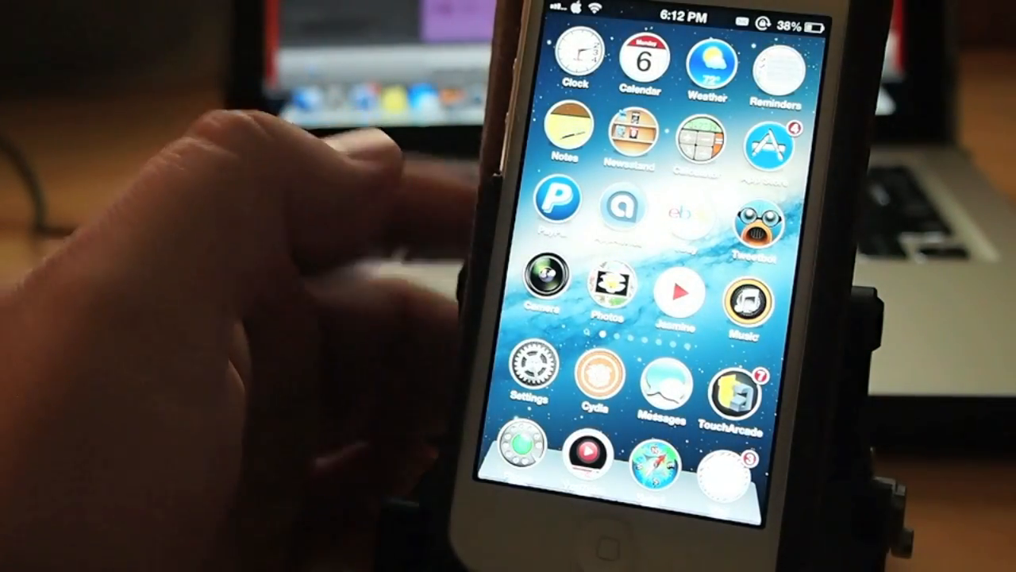
{"action": "left_click", "coordinate": [706, 64]}
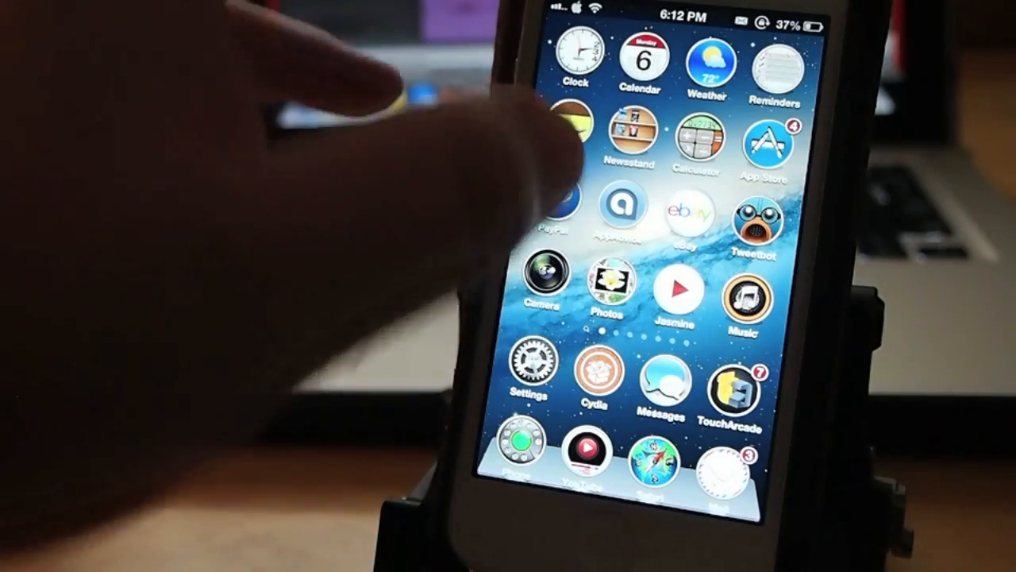
Set Emphasize's default app theme to Chocolate and return to the main Emphasize page.
{"action": "left_click", "coordinate": [591, 467]}
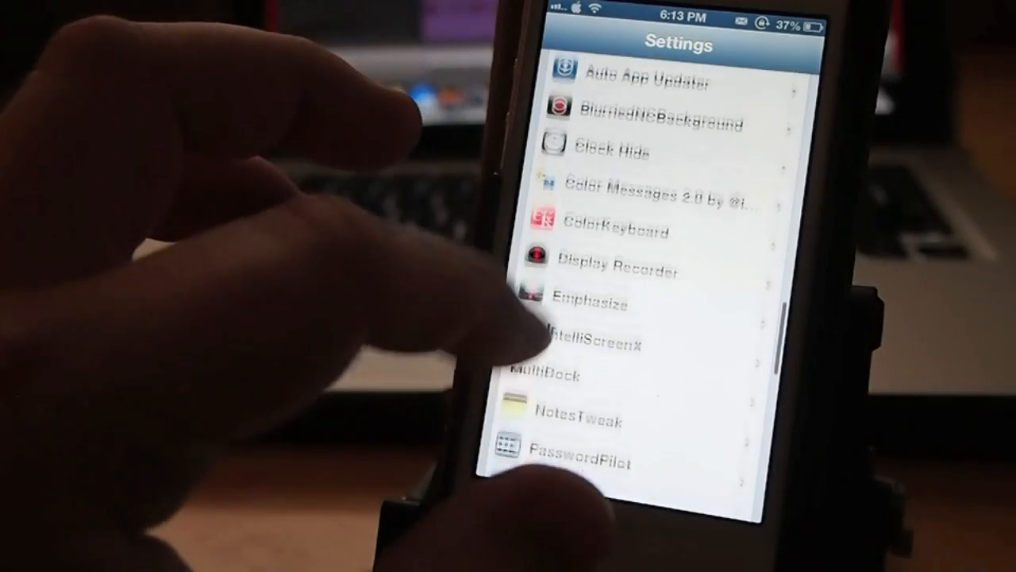
{"action": "left_click", "coordinate": [589, 303]}
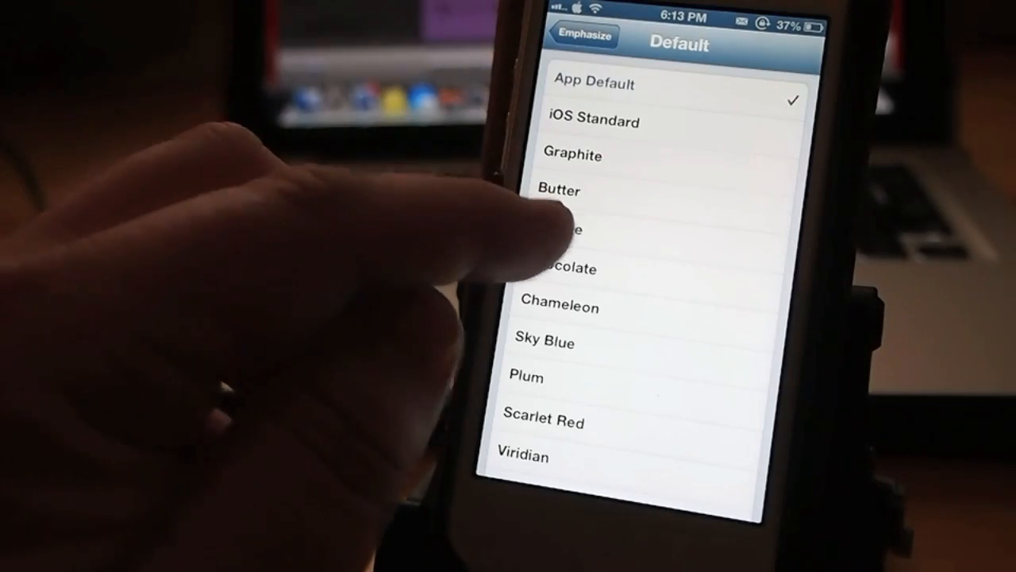
{"action": "left_click", "coordinate": [561, 267]}
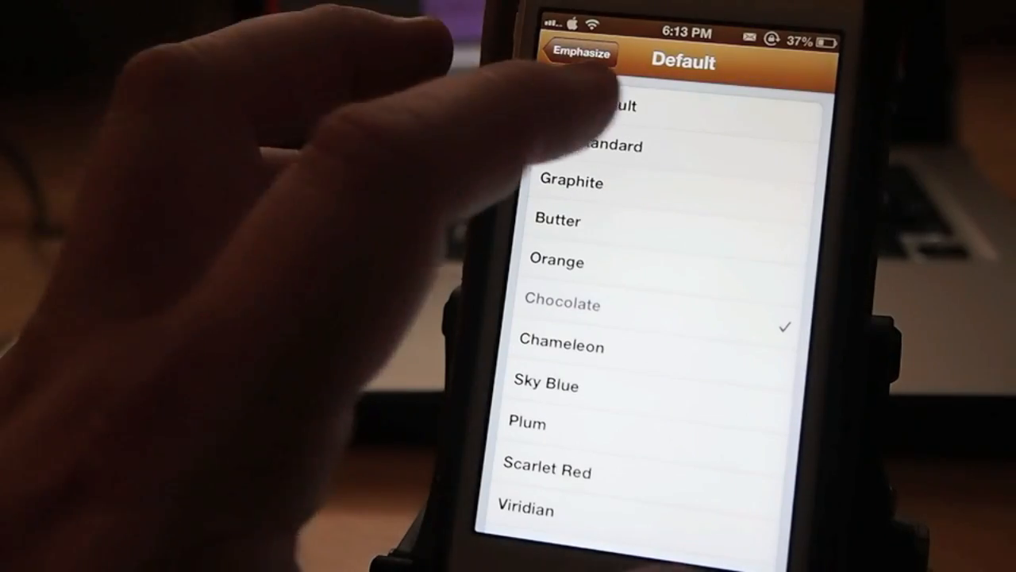
{"action": "left_click", "coordinate": [604, 106]}
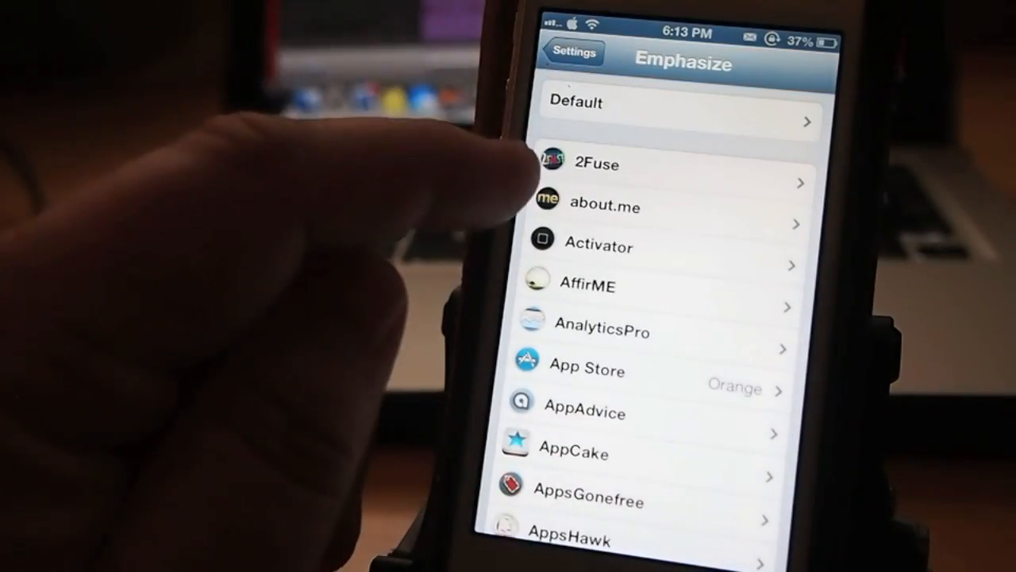
{"action": "scroll", "scroll_direction": "down", "scroll_amount": 3}
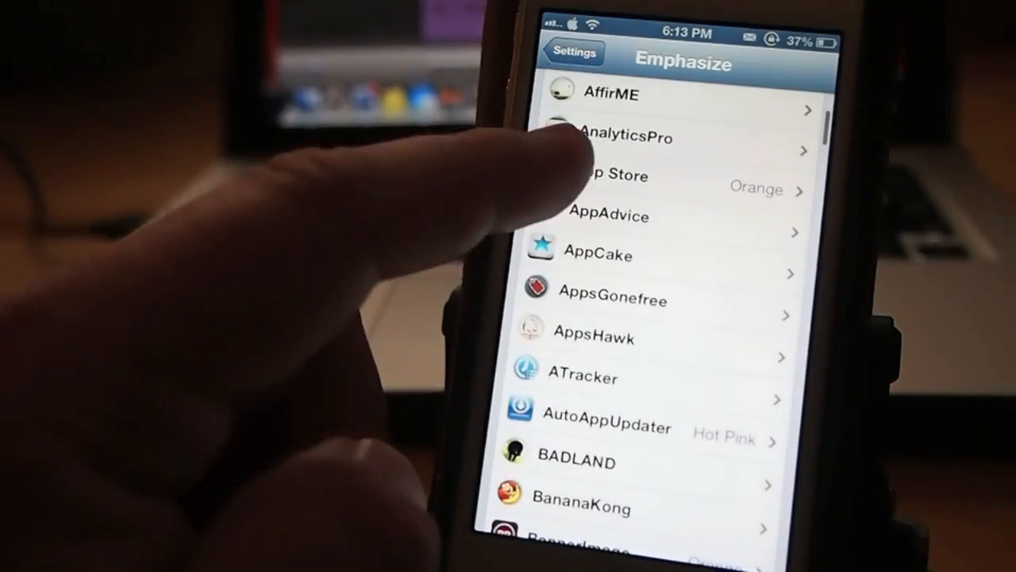
{"action": "scroll", "scroll_direction": "down", "scroll_amount": 3}
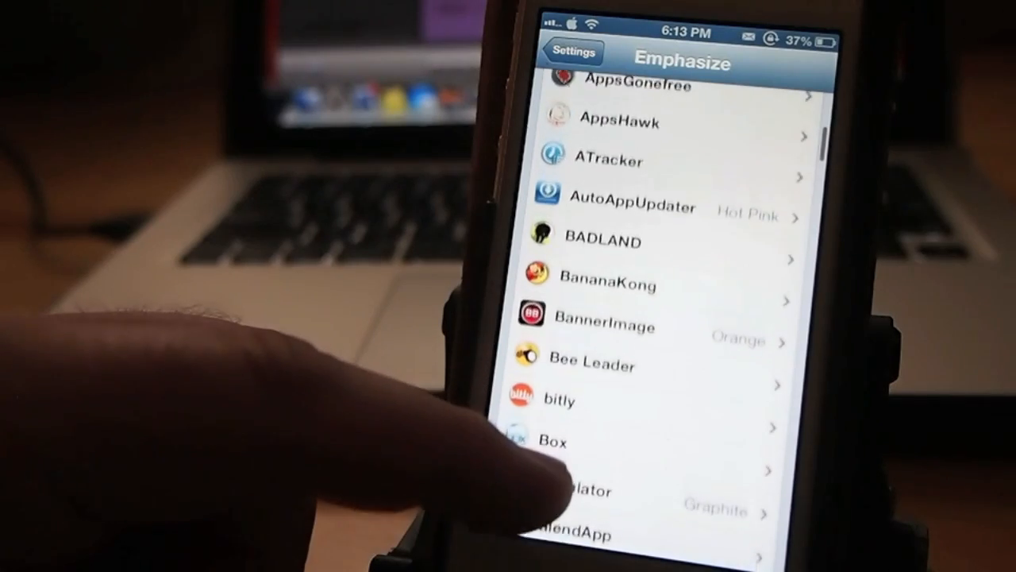
{"action": "scroll", "scroll_direction": "down", "scroll_amount": 3}
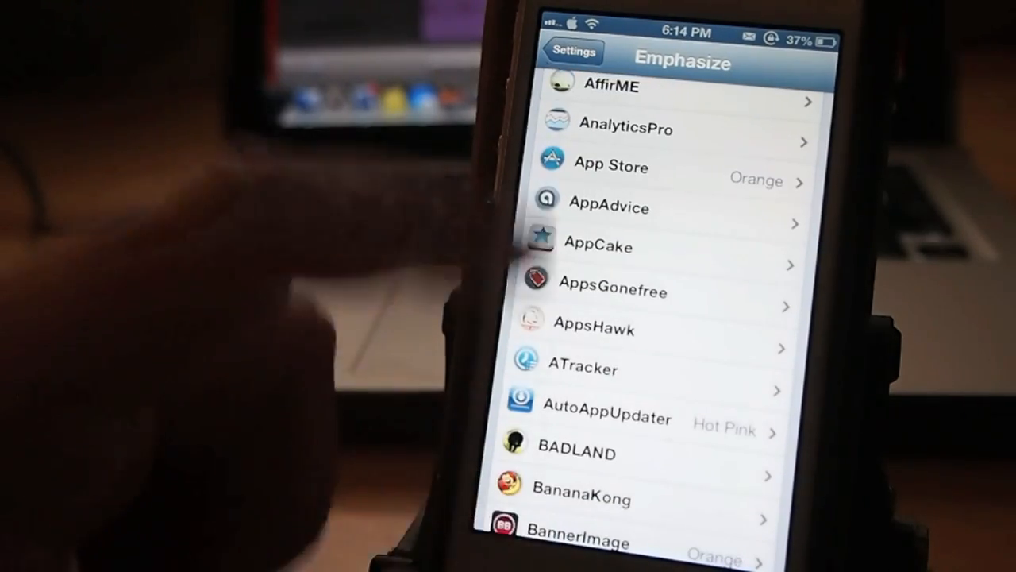
{"action": "left_click", "coordinate": [675, 167]}
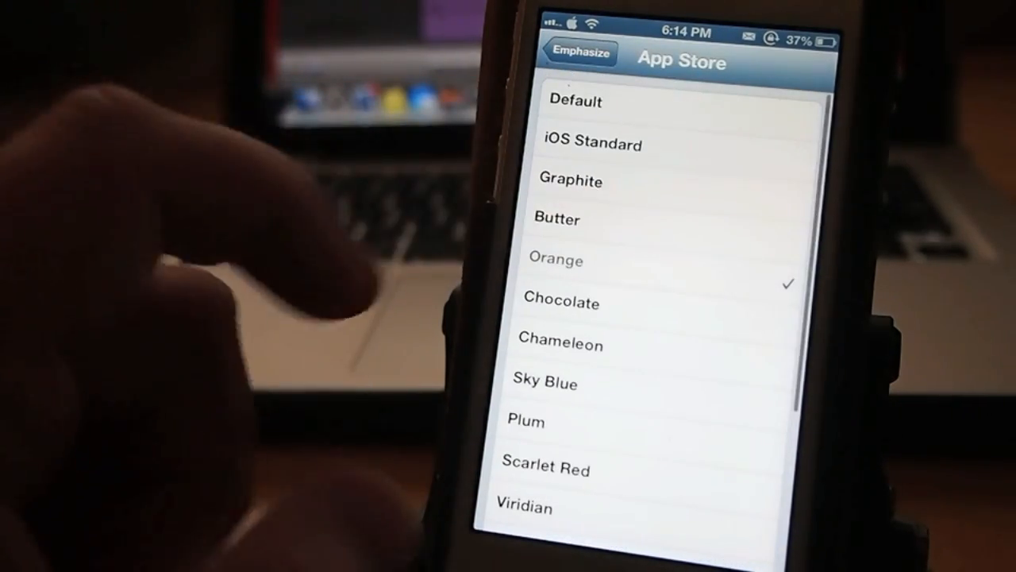
{"action": "scroll", "scroll_direction": "down", "scroll_amount": 3}
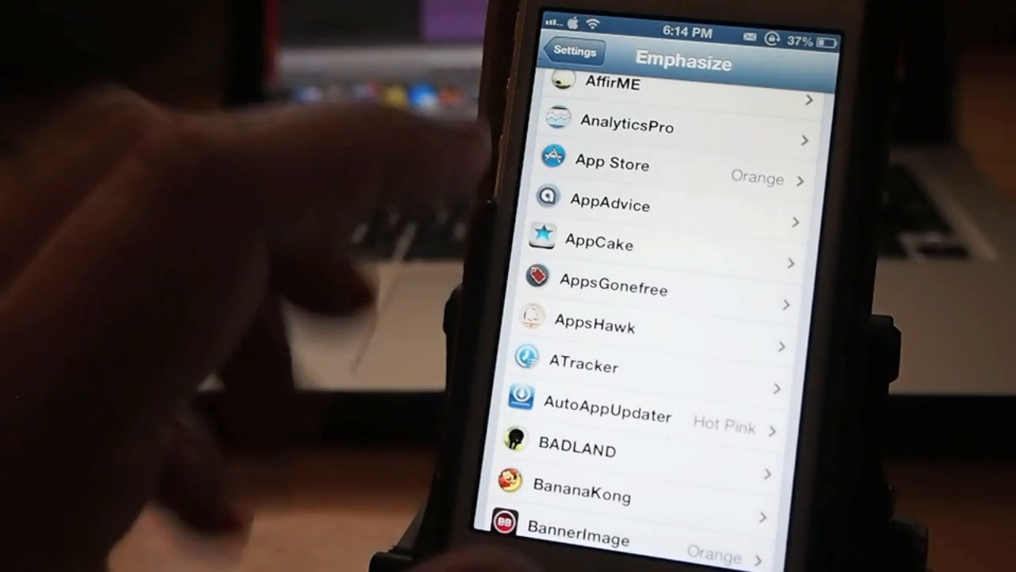
Back out to the Settings list, view NotesTweak's settings, then launch Notes.
{"action": "left_click", "coordinate": [574, 52]}
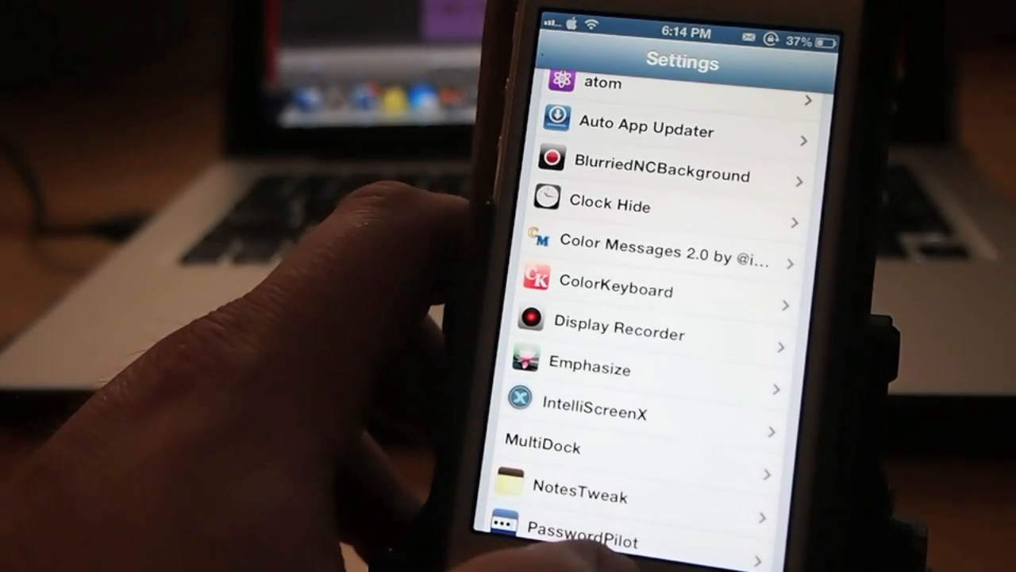
{"action": "left_click", "coordinate": [581, 496]}
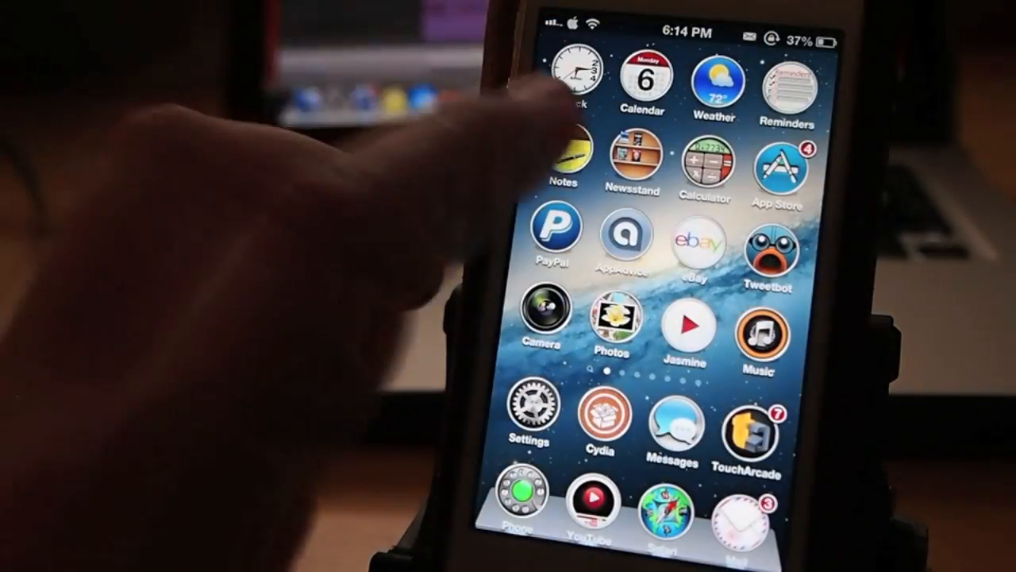
{"action": "left_click", "coordinate": [560, 159]}
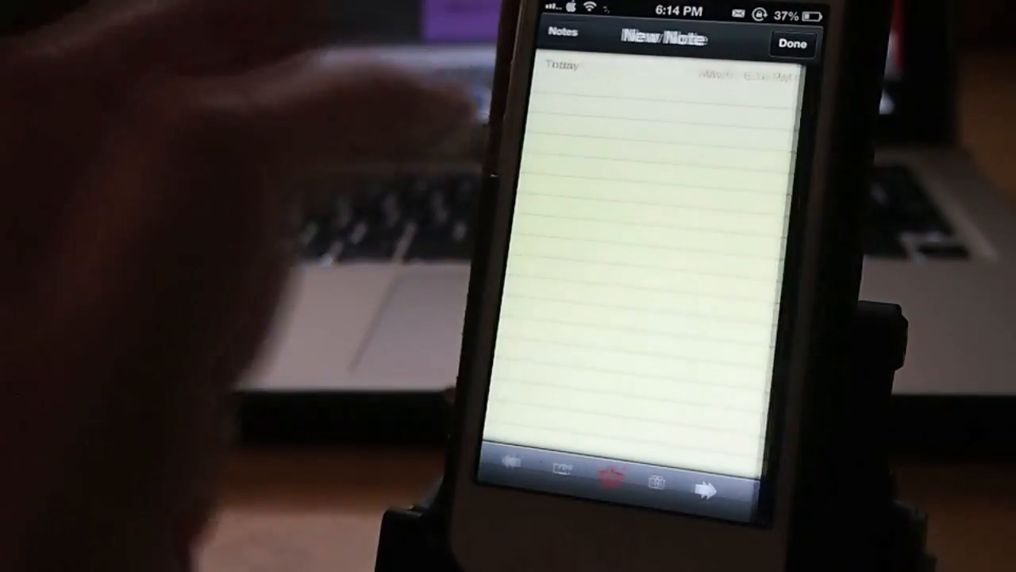
Write a new note reading 'My My' in Notes and finish it.
{"action": "type", "text": "e"}
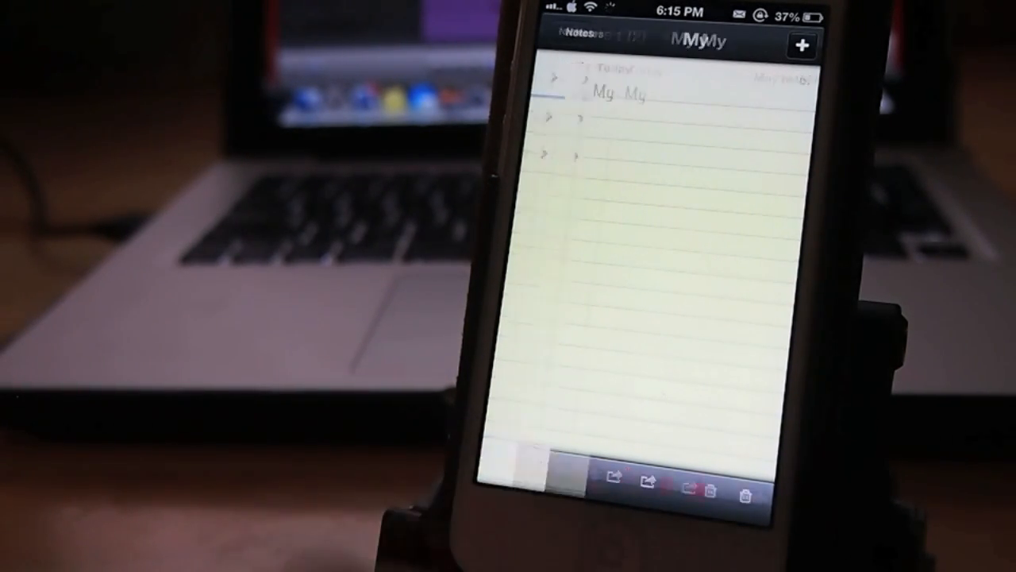
{"action": "left_click", "coordinate": [580, 40]}
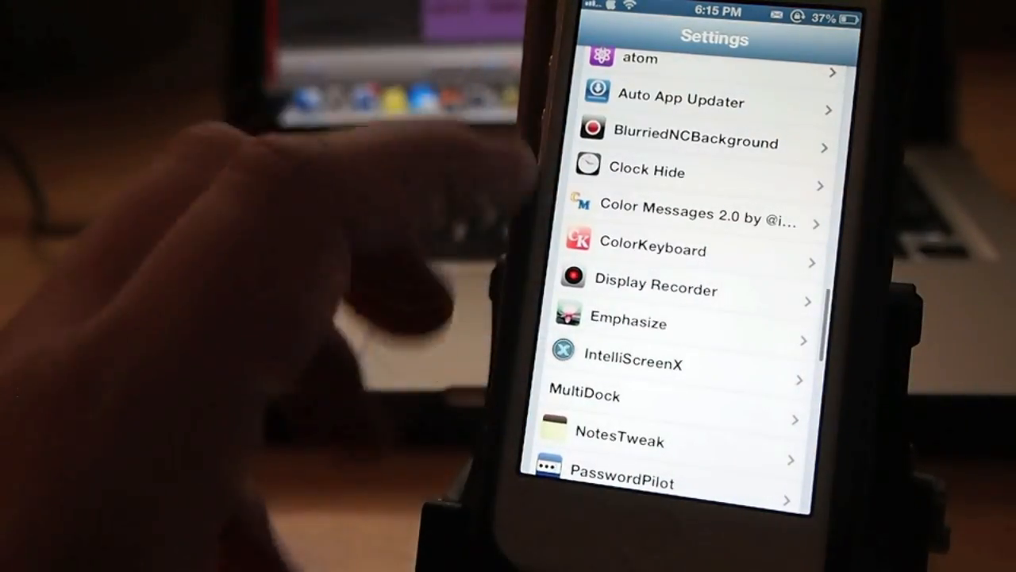
Review MultiDock's settings (enabled, 2 rows, 4 icons per line), then swipe through home pages.
{"action": "left_click", "coordinate": [586, 395]}
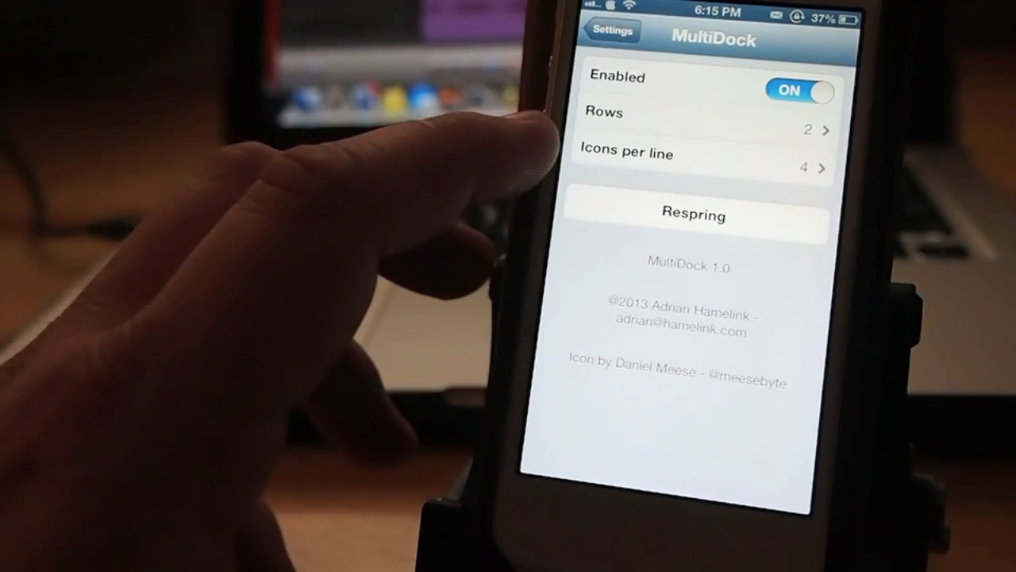
{"action": "left_click", "coordinate": [699, 112]}
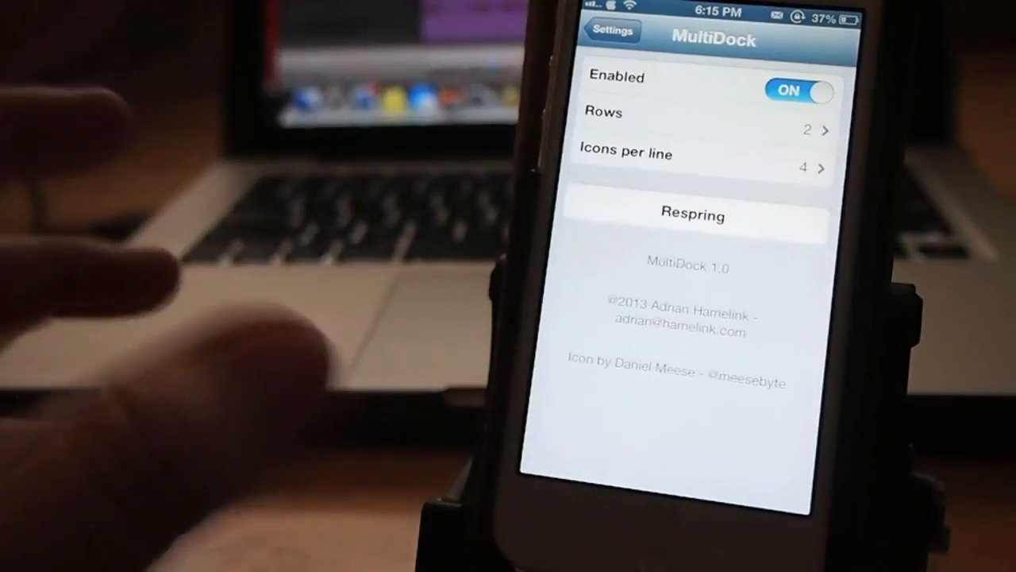
{"action": "left_click", "coordinate": [693, 215]}
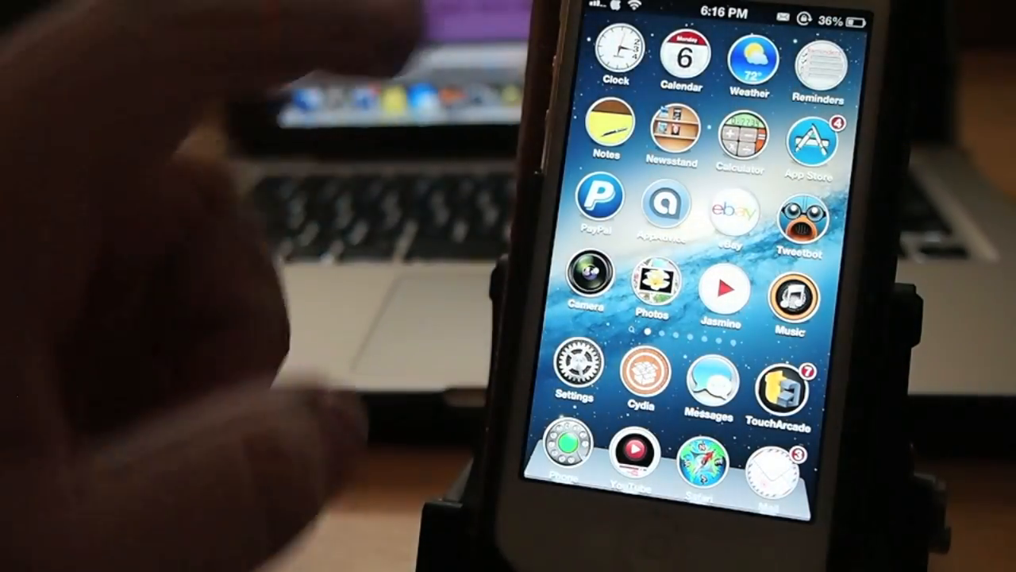
{"action": "scroll", "scroll_direction": "left", "scroll_amount": 3}
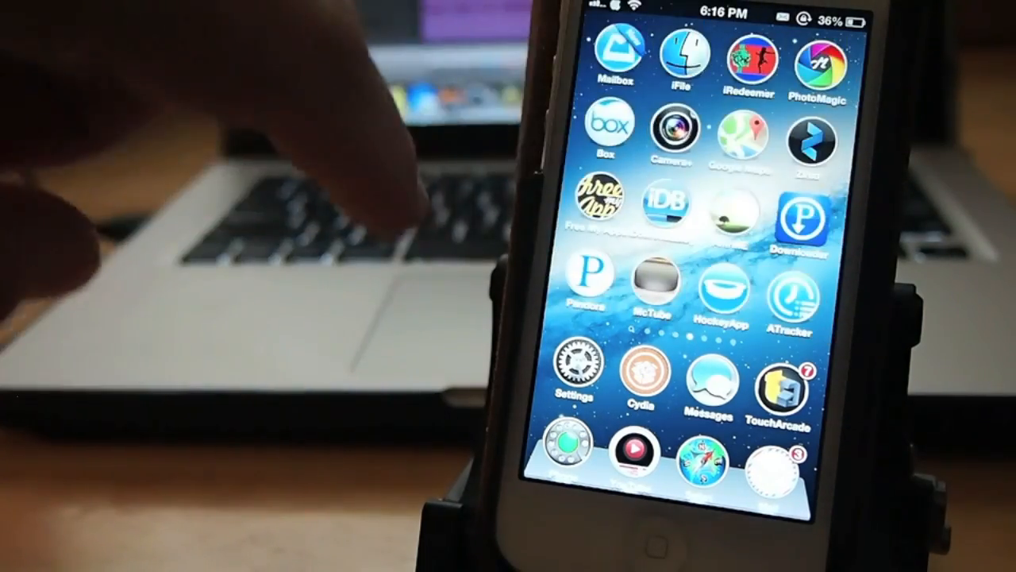
{"action": "scroll", "scroll_direction": "left", "scroll_amount": 3}
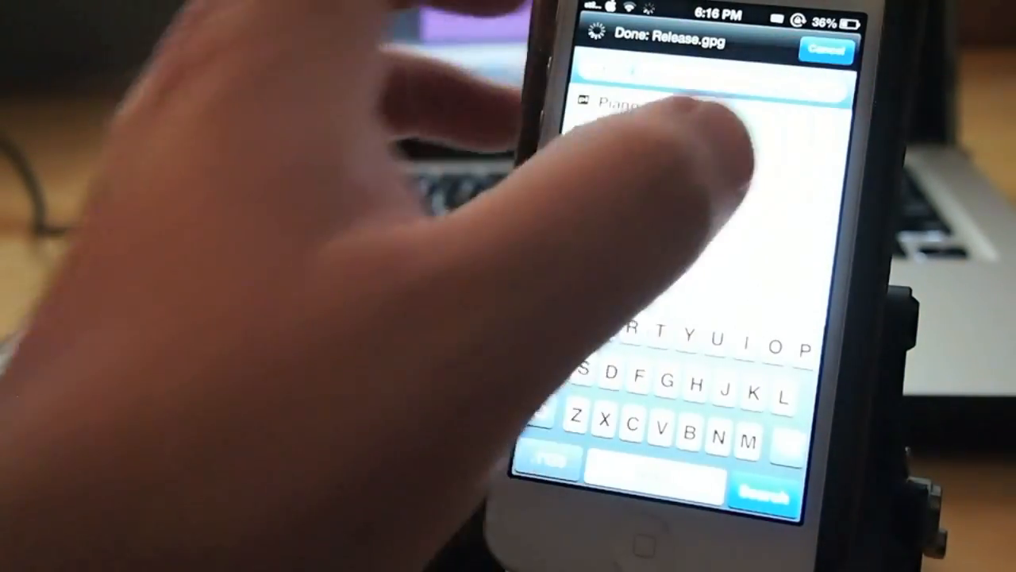
Search Cydia for LiveWire and scroll through its package details.
{"action": "type", "text": "L"}
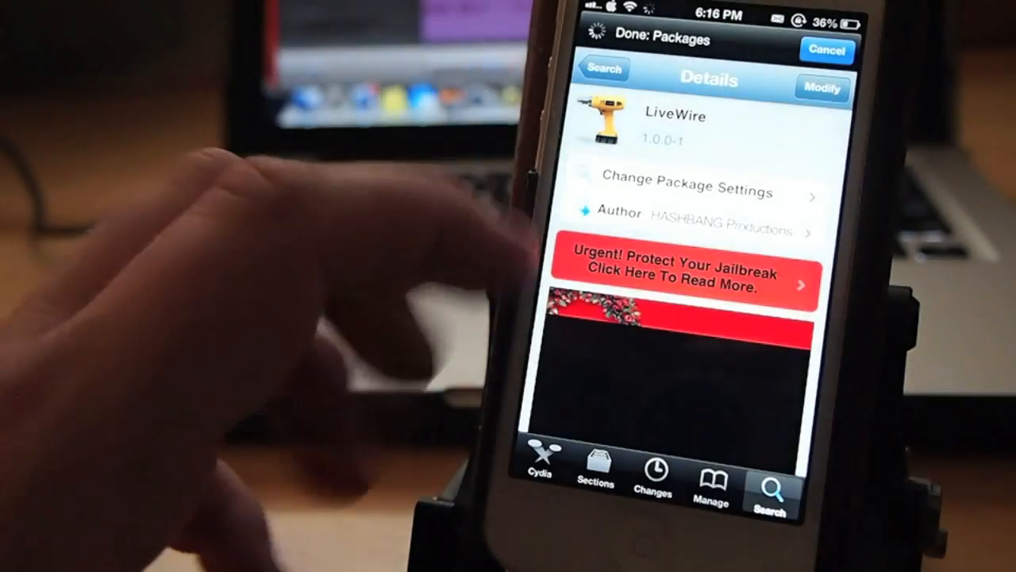
{"action": "scroll", "scroll_direction": "down", "scroll_amount": 3}
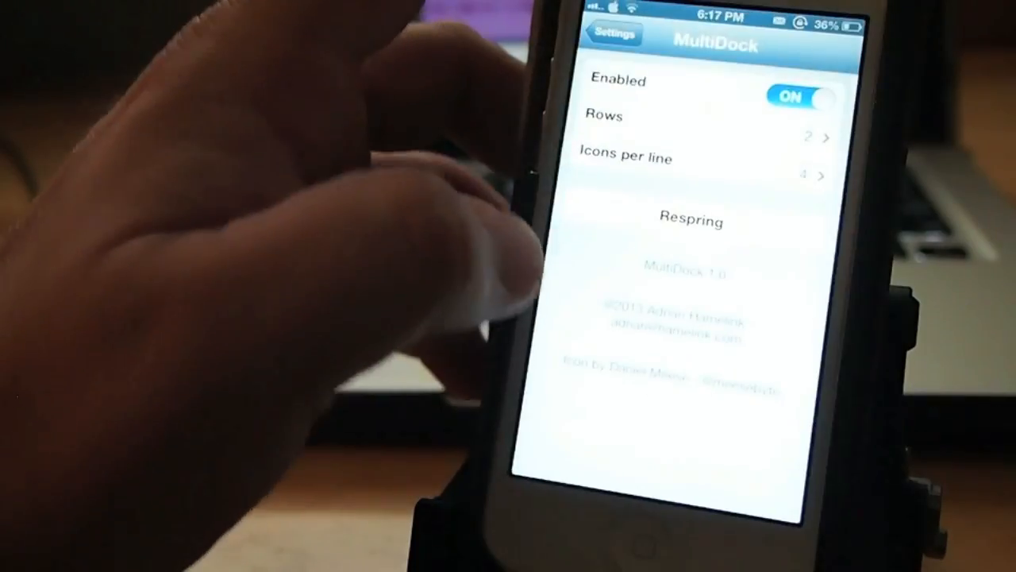
Back out of MultiDock to the Settings tweak list showing Activator, ActiveDock and atom.
{"action": "left_click", "coordinate": [613, 34]}
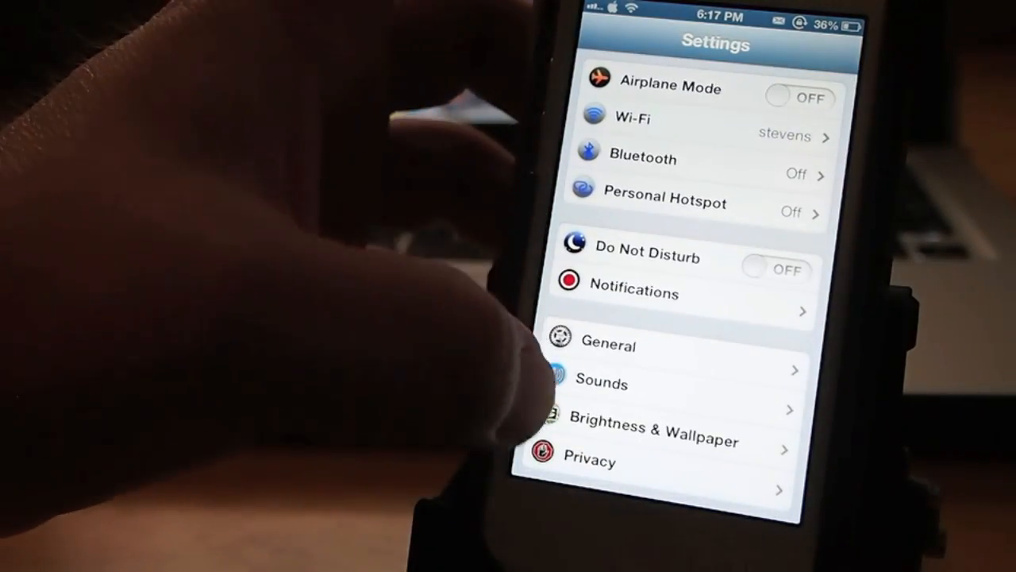
{"action": "left_click", "coordinate": [651, 441]}
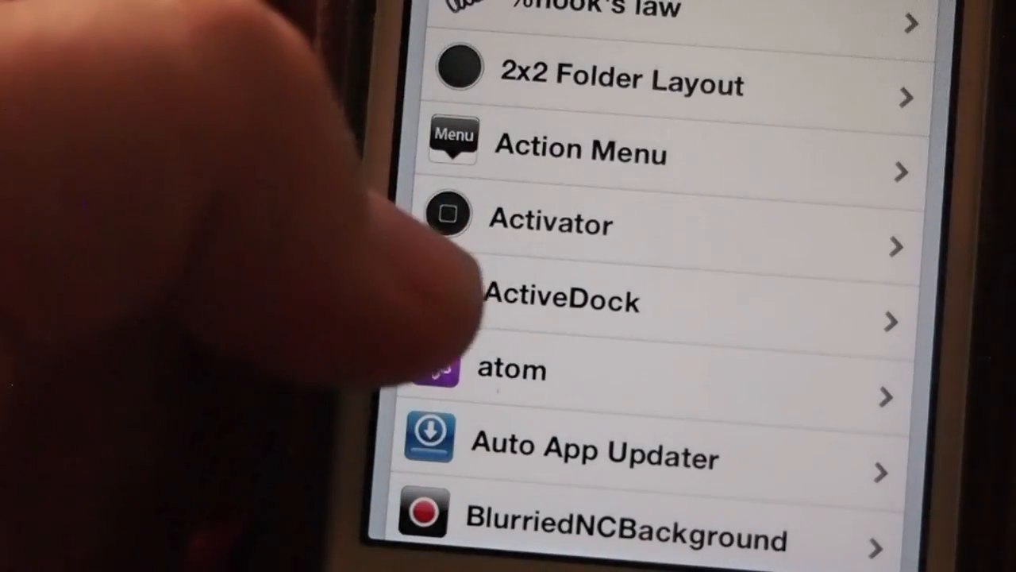
Set ActiveDock's Bounce Every option to 30 seconds.
{"action": "left_click", "coordinate": [562, 299]}
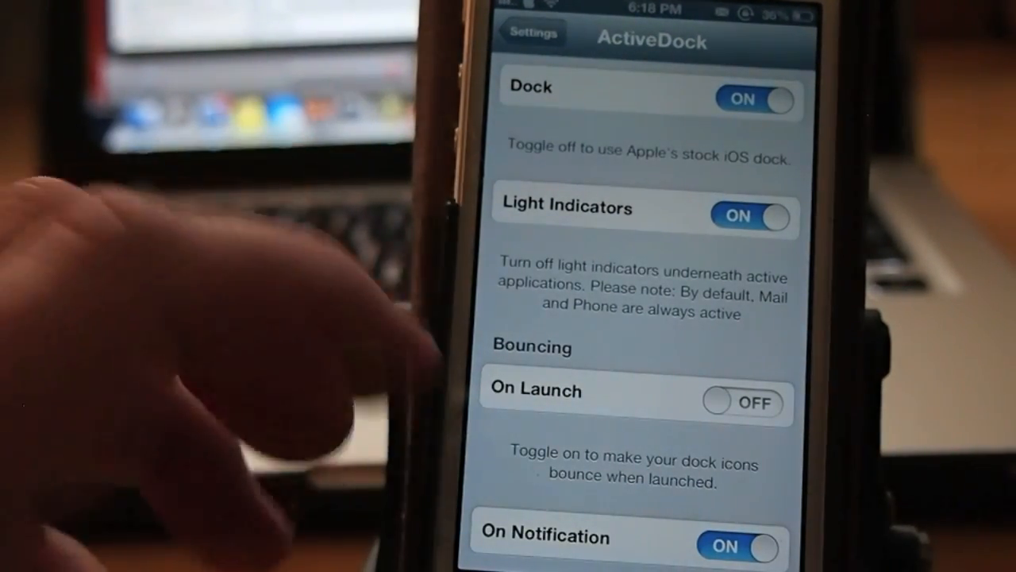
{"action": "scroll", "scroll_direction": "down", "scroll_amount": 3}
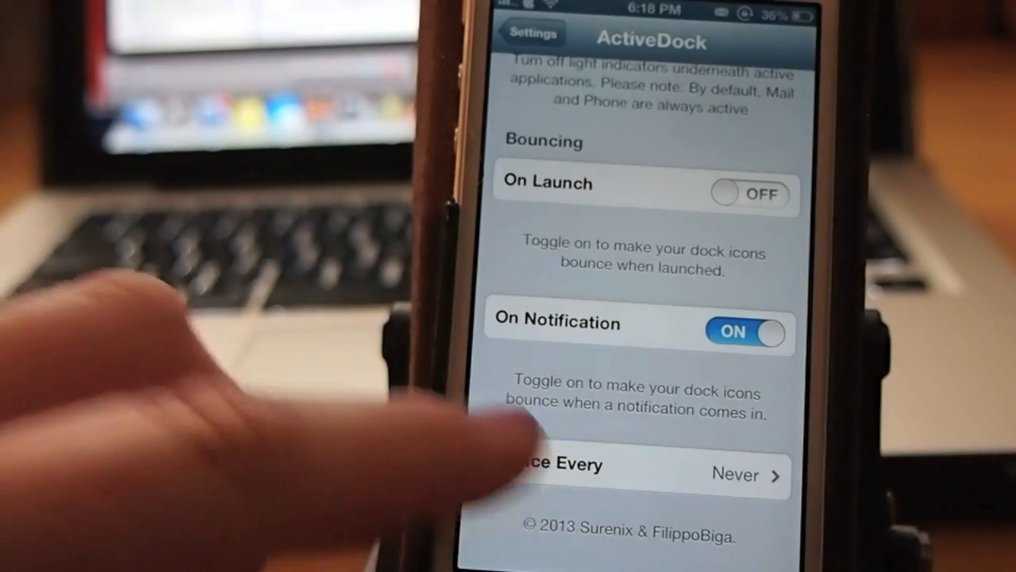
{"action": "left_click", "coordinate": [635, 474]}
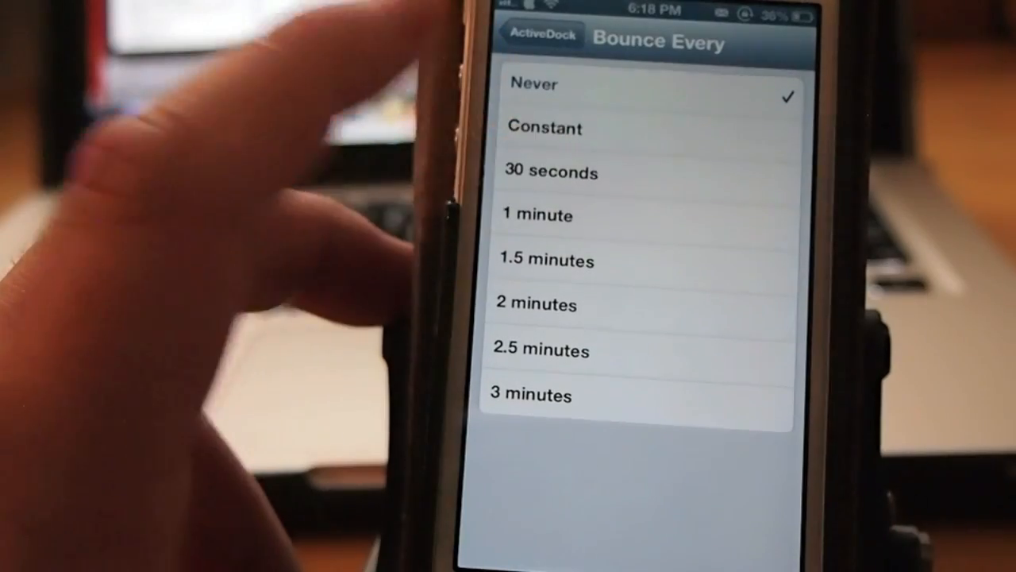
{"action": "left_click", "coordinate": [550, 172]}
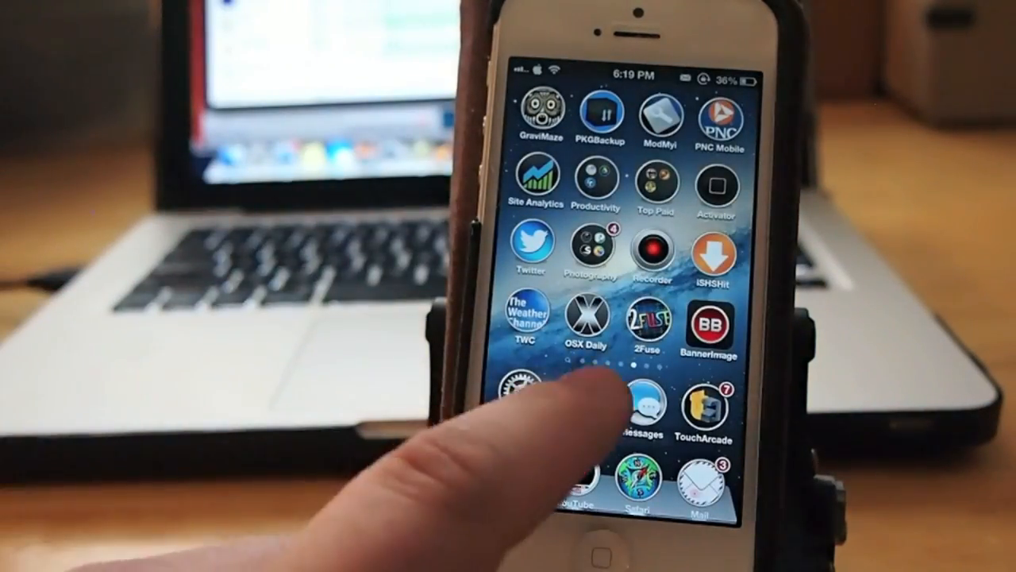
Find the %hook's law entry through the tweak settings search.
{"action": "left_click", "coordinate": [643, 409]}
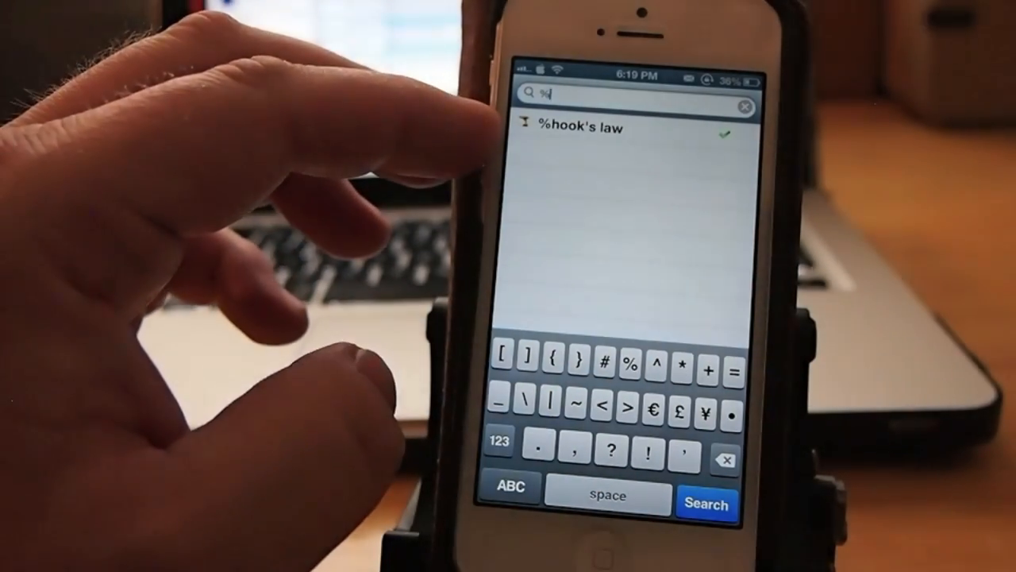
{"action": "left_click", "coordinate": [511, 487]}
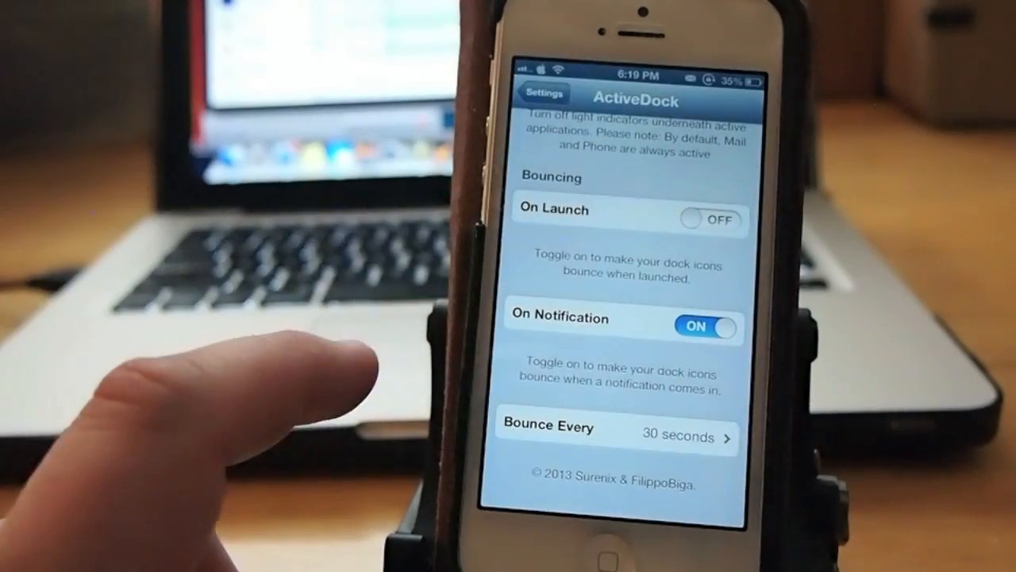
Return to the tweak list and open Auto App Updater's main settings.
{"action": "left_click", "coordinate": [541, 99]}
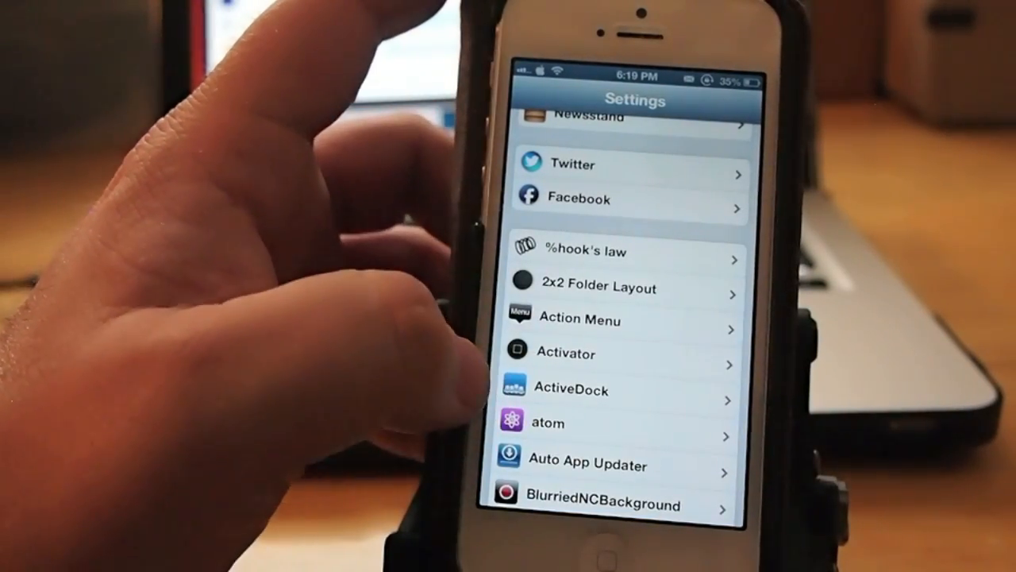
{"action": "left_click", "coordinate": [586, 464]}
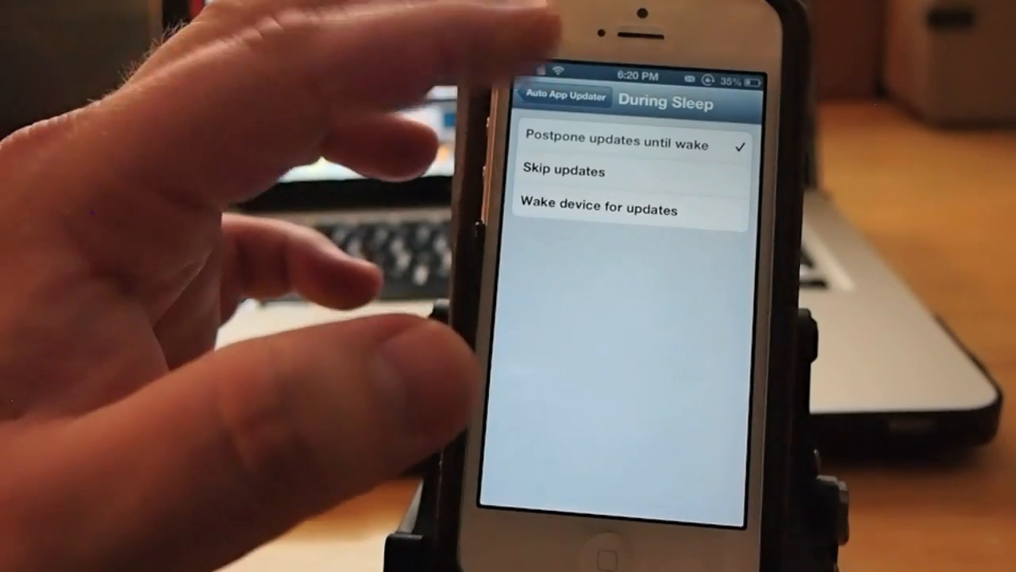
{"action": "left_click", "coordinate": [562, 97]}
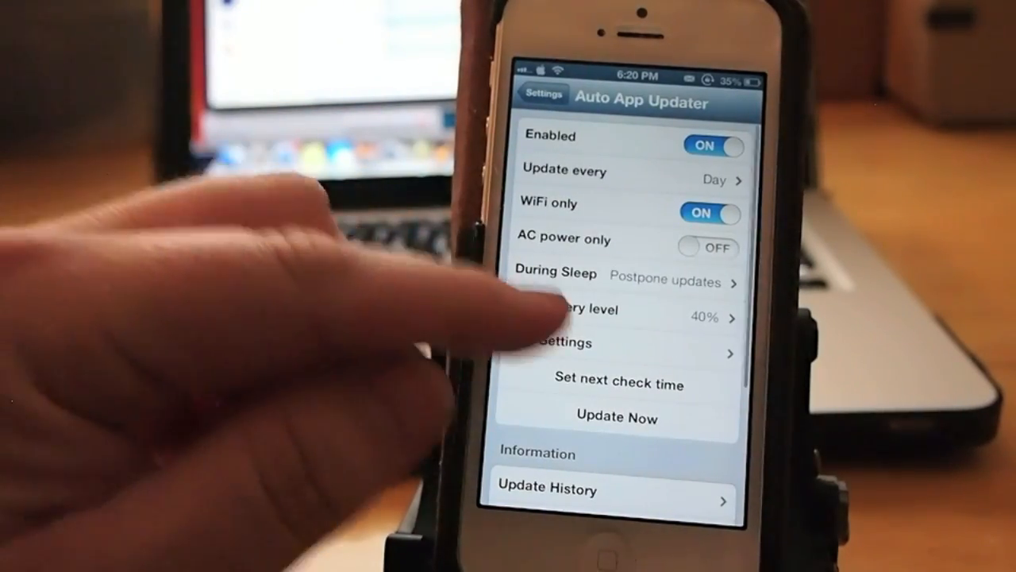
Scroll through Auto App Updater's per-app list, checking each app's update toggle.
{"action": "left_click", "coordinate": [564, 343]}
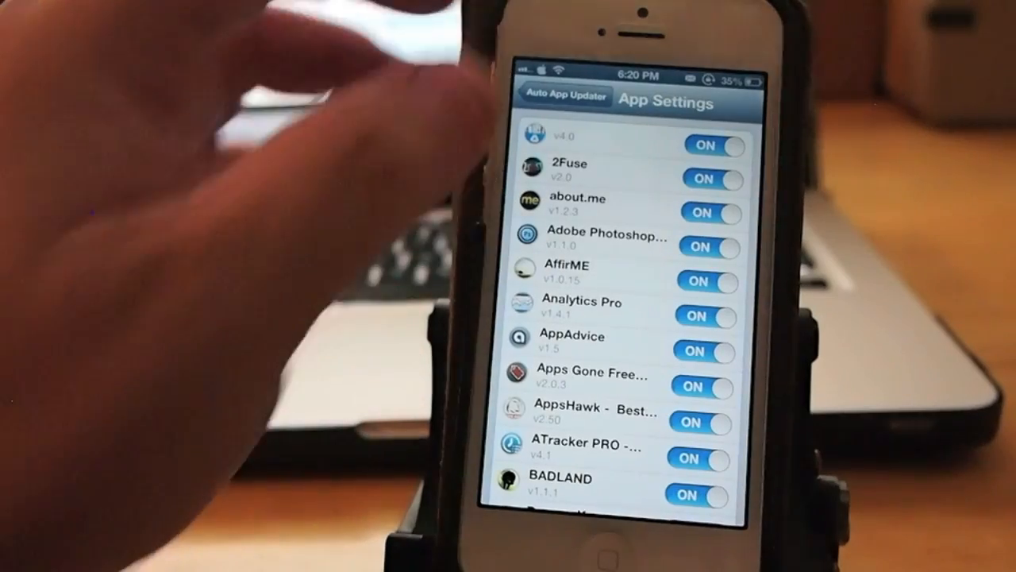
{"action": "scroll", "scroll_direction": "down", "scroll_amount": 3}
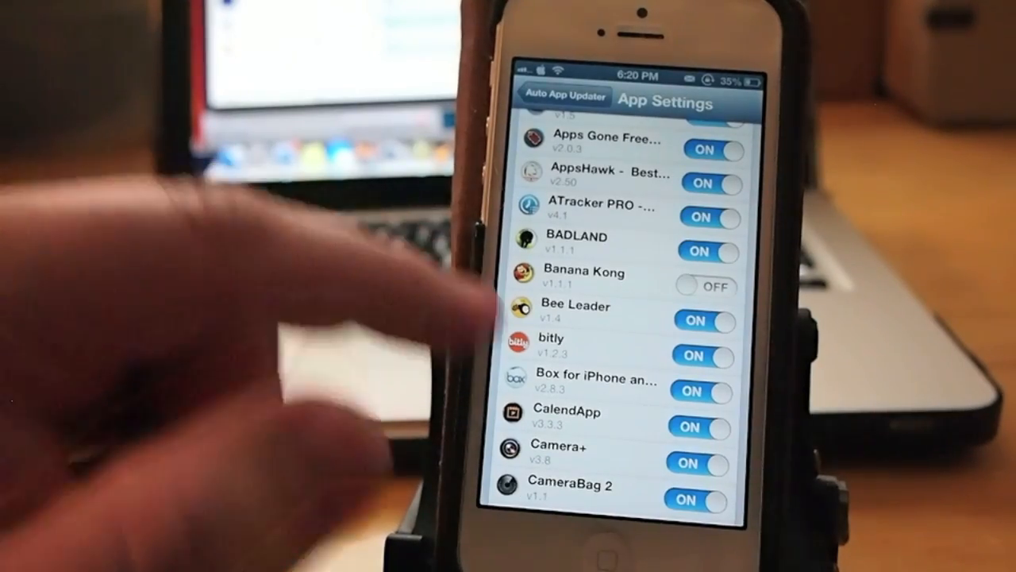
{"action": "scroll", "scroll_direction": "down", "scroll_amount": 3}
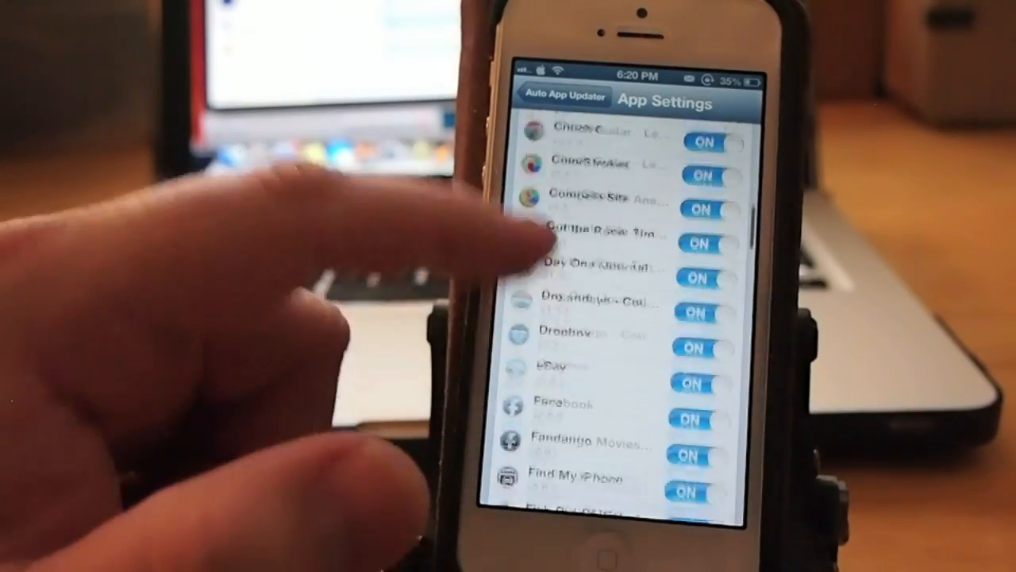
{"action": "scroll", "scroll_direction": "down", "scroll_amount": 3}
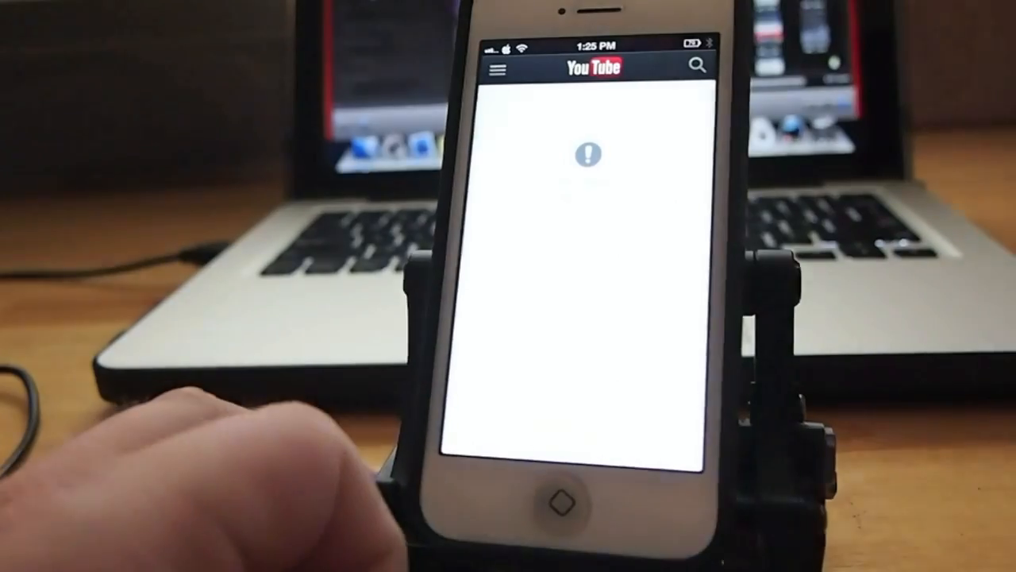
Exit YouTube's error page to reach the main Settings list.
{"action": "left_click", "coordinate": [498, 69]}
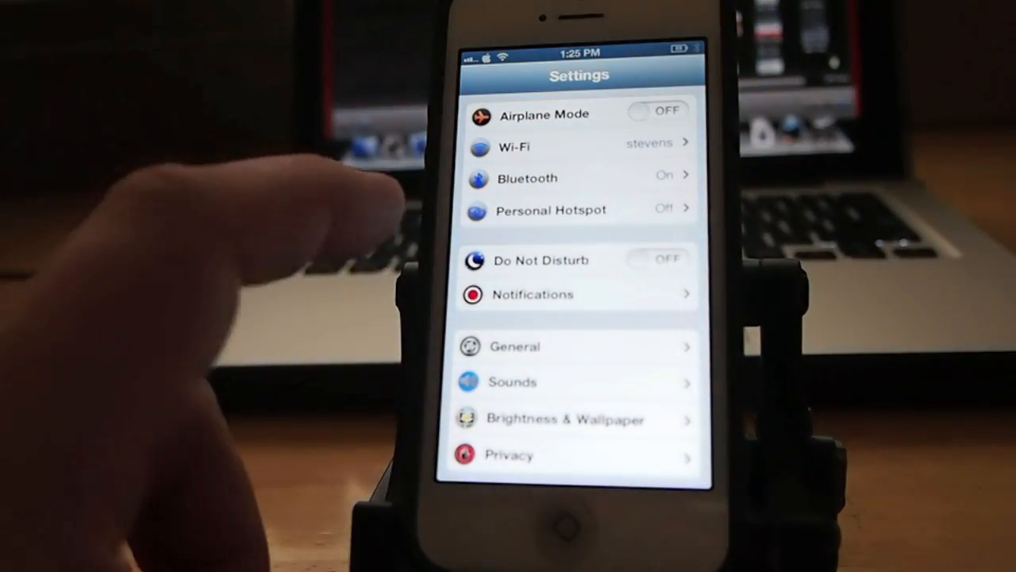
Open JellyLock's settings, view its Theme options, unlock, and return to its main page.
{"action": "left_click", "coordinate": [565, 419]}
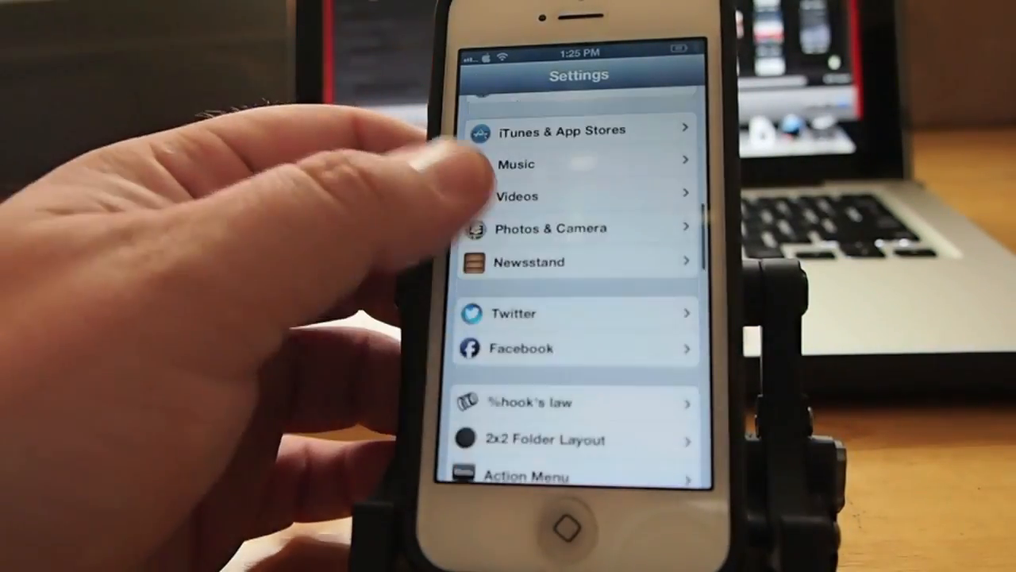
{"action": "scroll", "scroll_direction": "down", "scroll_amount": 3}
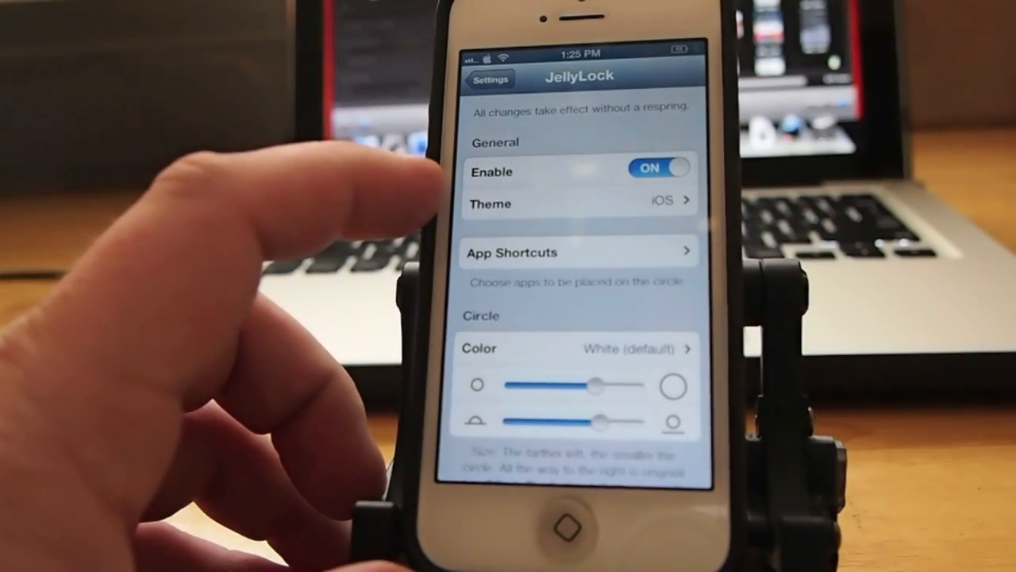
{"action": "left_click", "coordinate": [580, 204]}
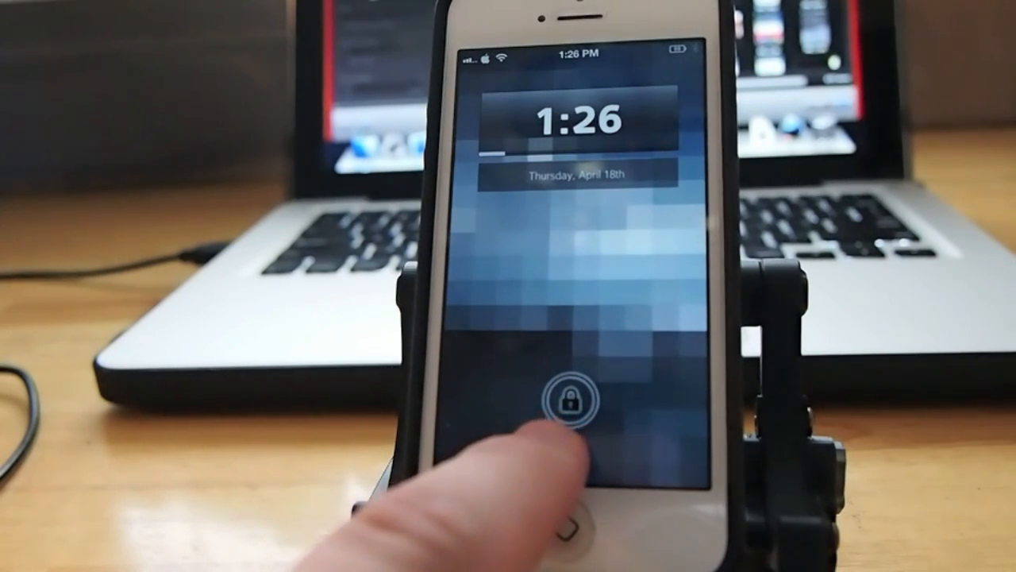
{"action": "left_click", "coordinate": [568, 397]}
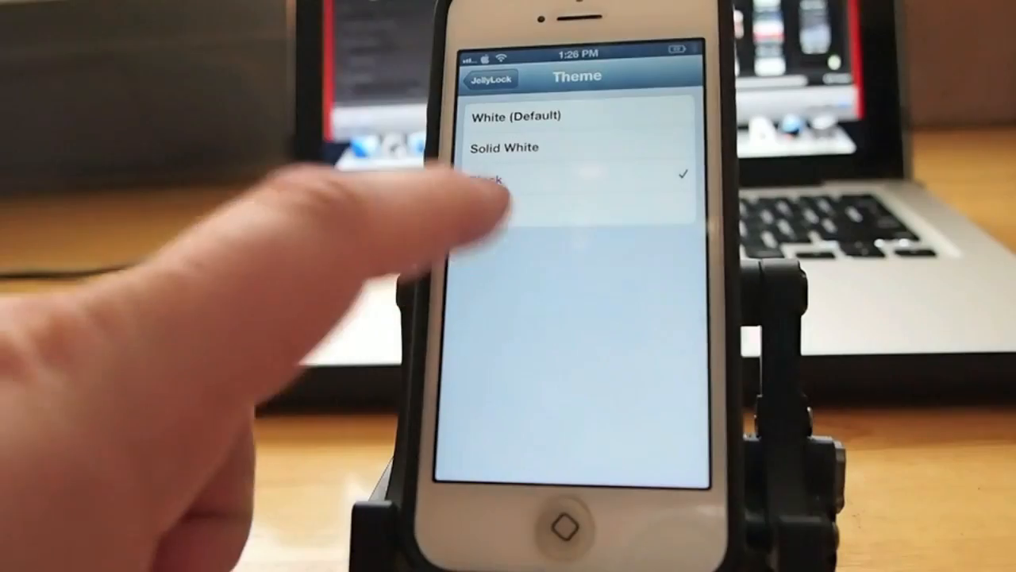
{"action": "left_click", "coordinate": [484, 208]}
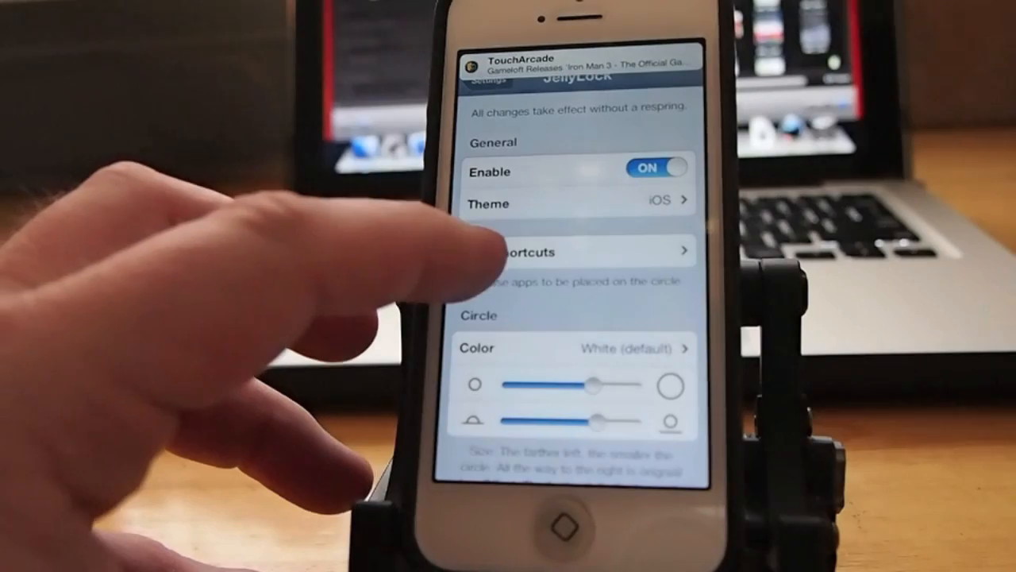
Choose apps for JellyLock's App Shortcuts slots #1 and #3.
{"action": "left_click", "coordinate": [555, 251]}
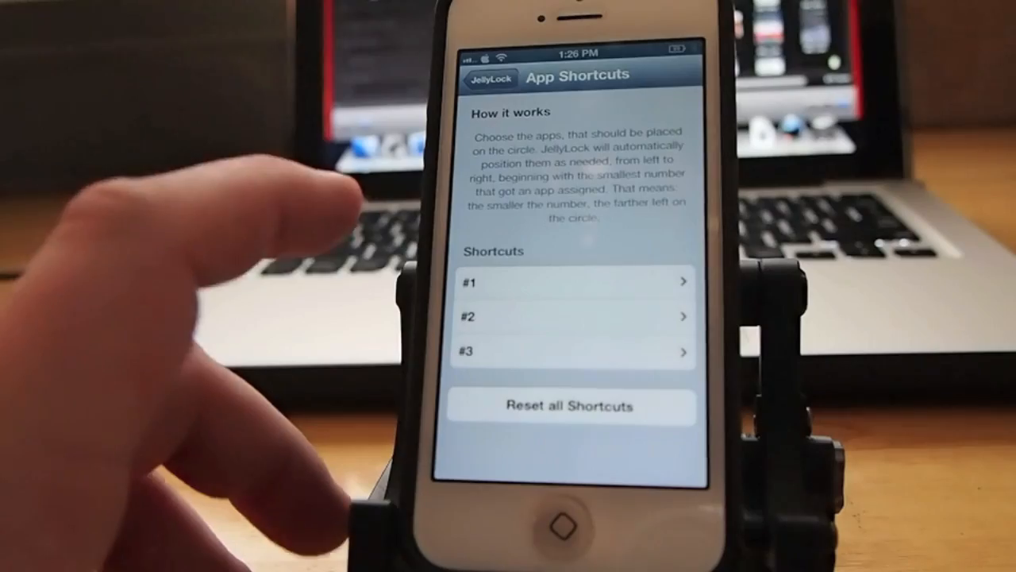
{"action": "left_click", "coordinate": [572, 282]}
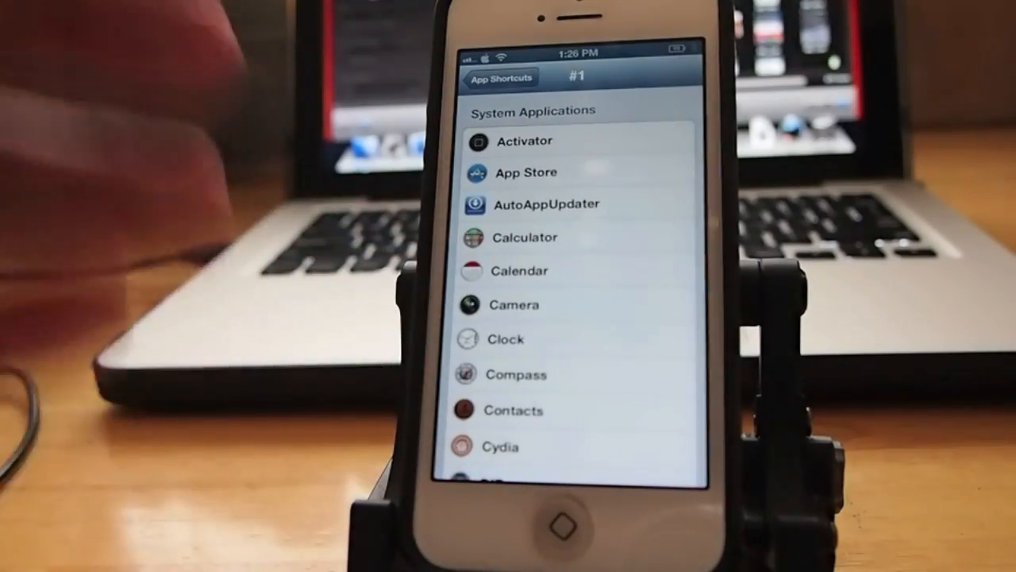
{"action": "scroll", "scroll_direction": "down", "scroll_amount": 3}
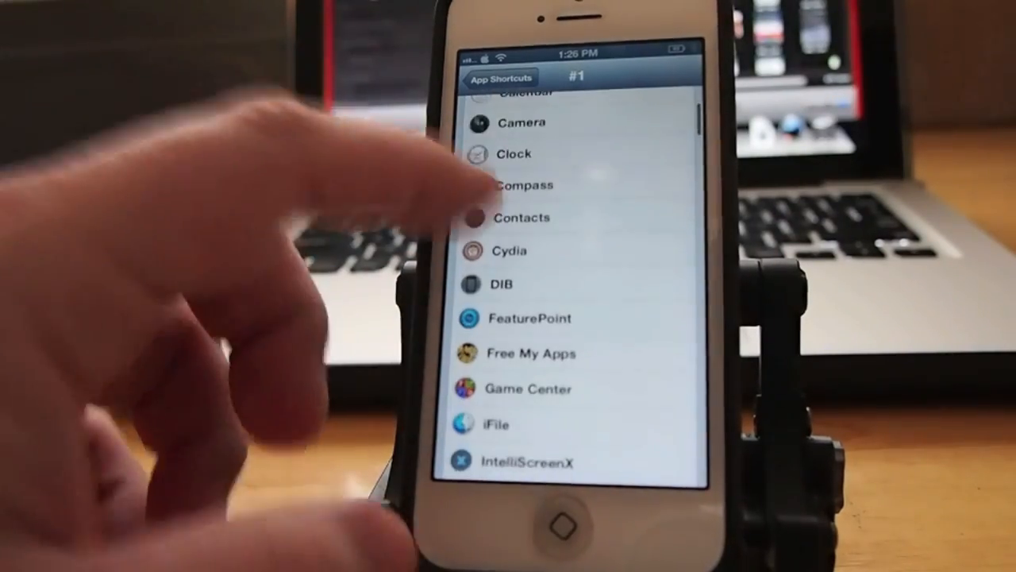
{"action": "left_click", "coordinate": [499, 78]}
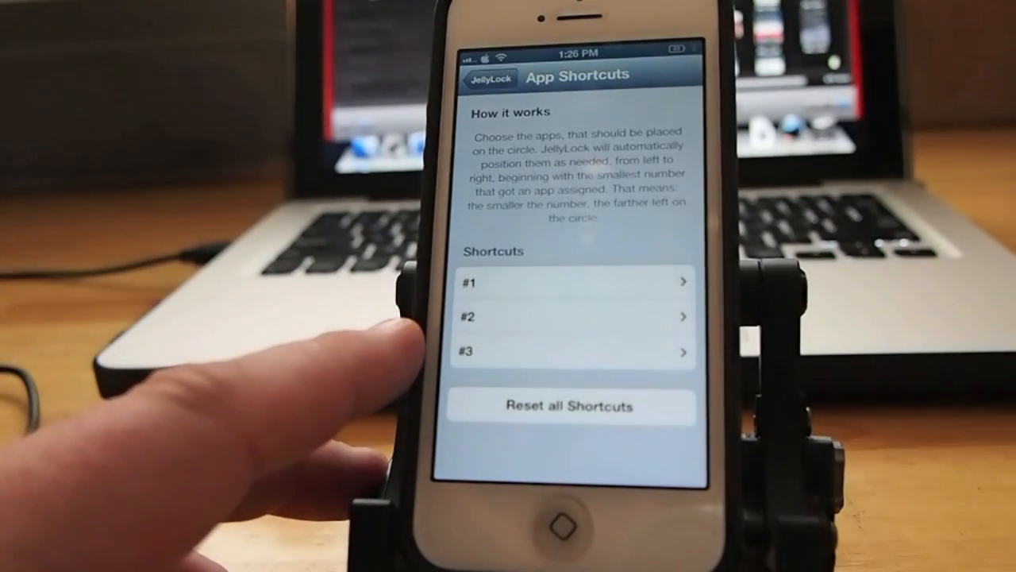
{"action": "left_click", "coordinate": [571, 351]}
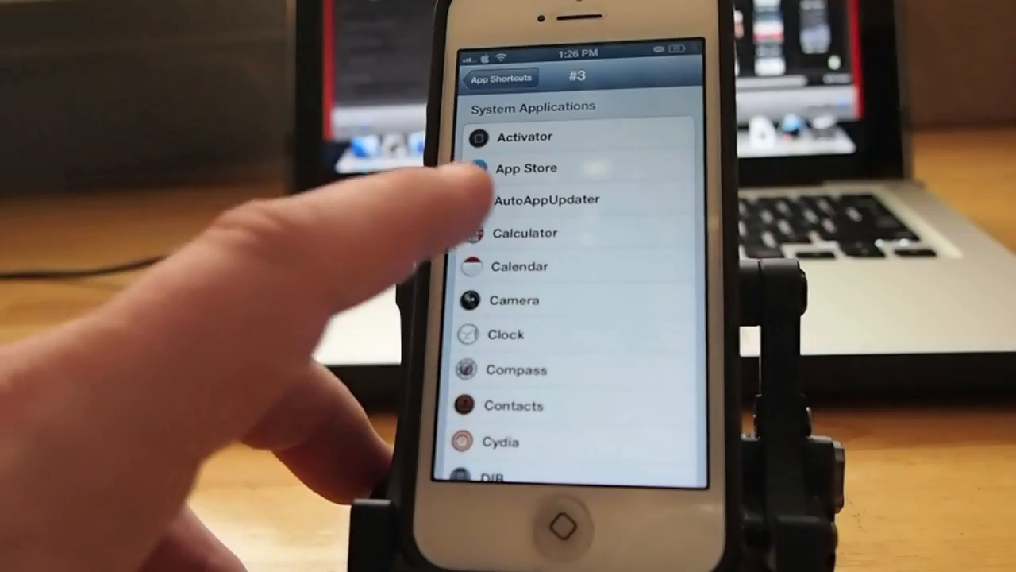
{"action": "left_click", "coordinate": [525, 230]}
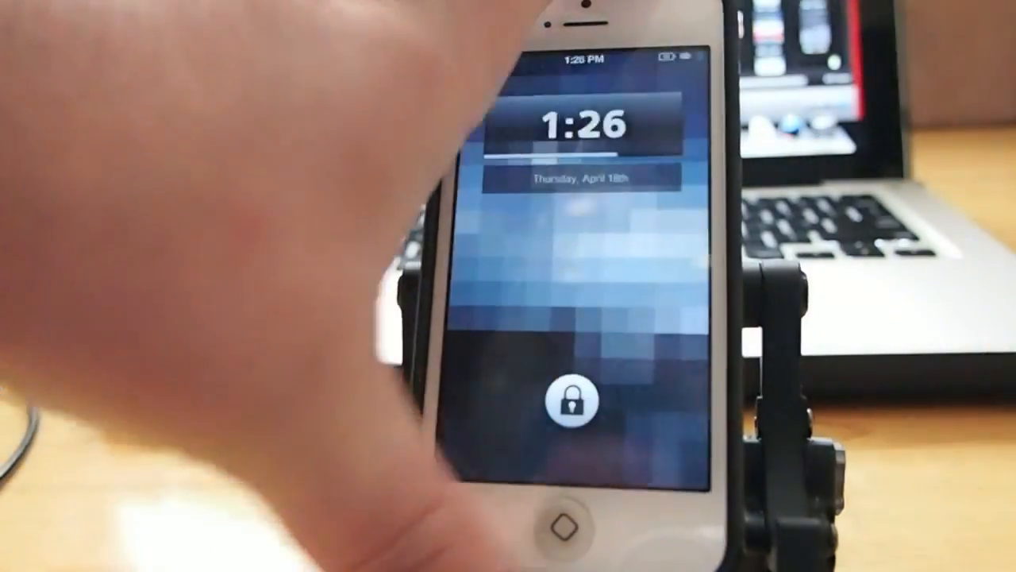
Bring up JellyLock's shortcut circle on the lock screen, then slide to unlock.
{"action": "left_click", "coordinate": [568, 397]}
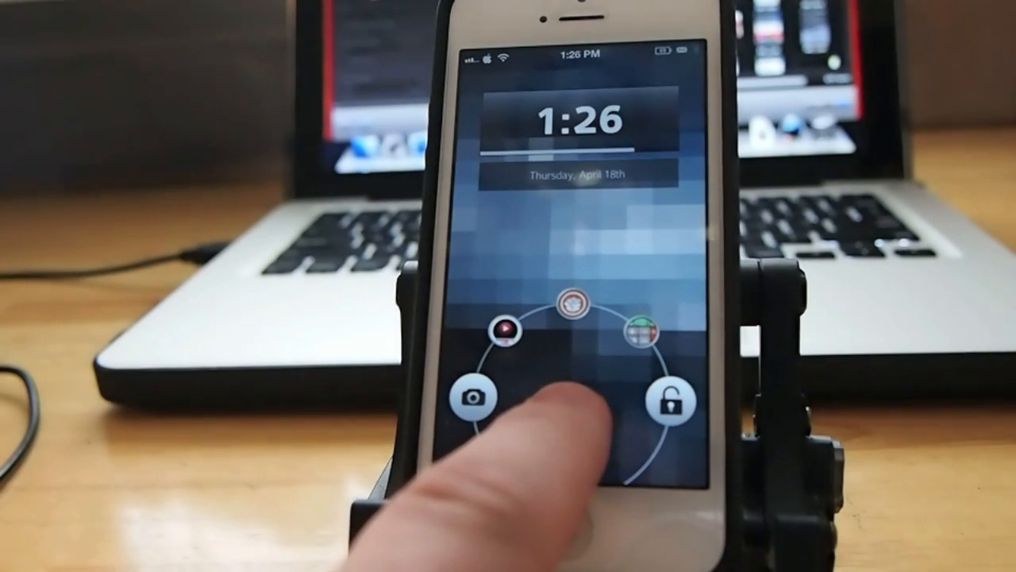
{"action": "left_click", "coordinate": [472, 397]}
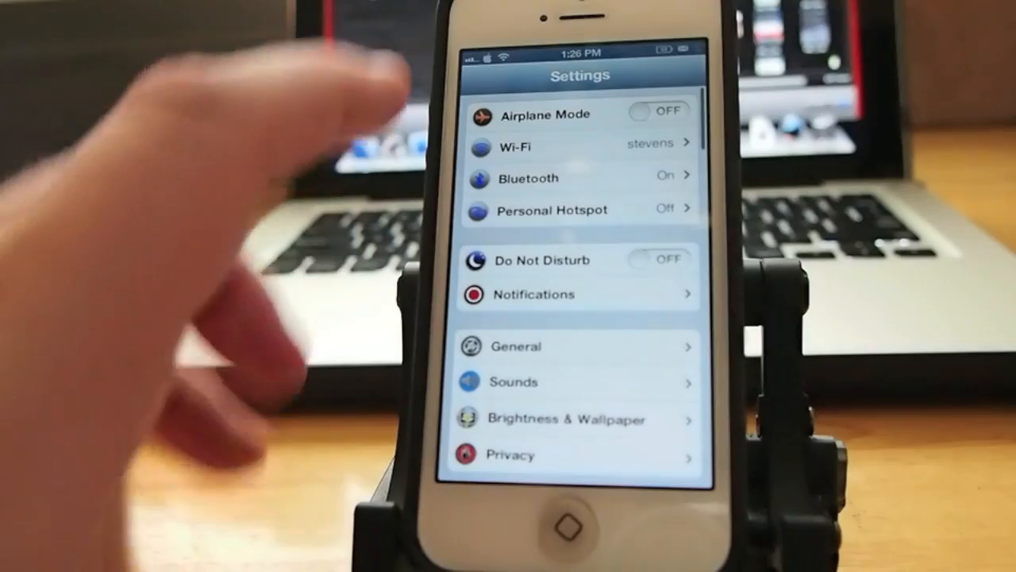
Open JellyLock and scroll through its icon size, opacity, vibration and contact sections.
{"action": "scroll", "scroll_direction": "down", "scroll_amount": 3}
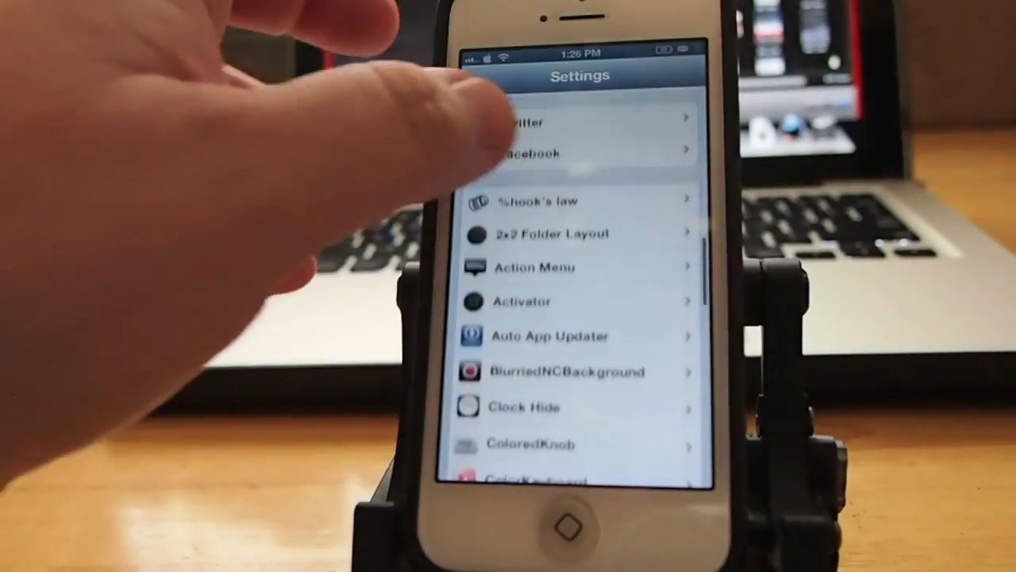
{"action": "scroll", "scroll_direction": "down", "scroll_amount": 3}
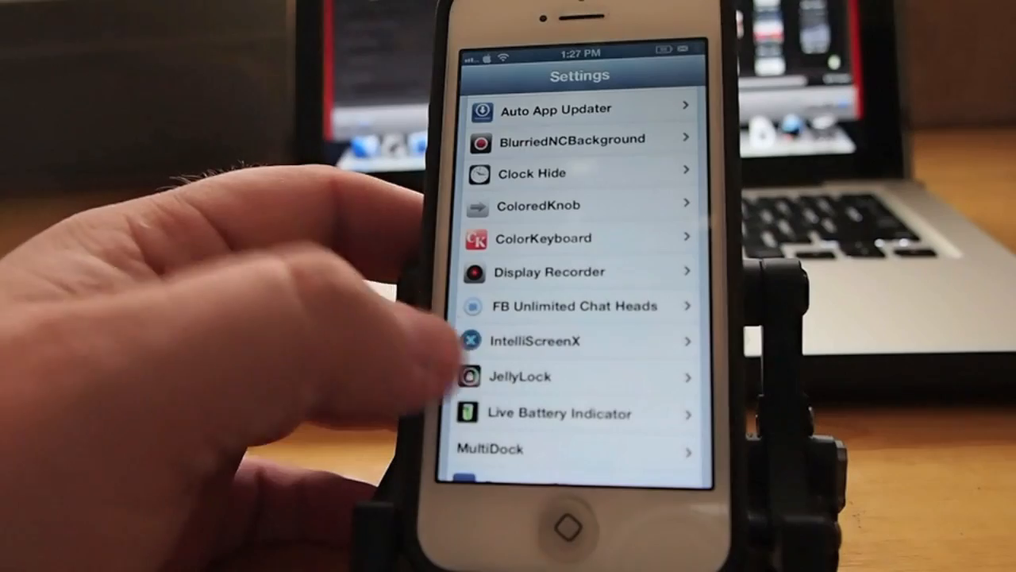
{"action": "left_click", "coordinate": [520, 376]}
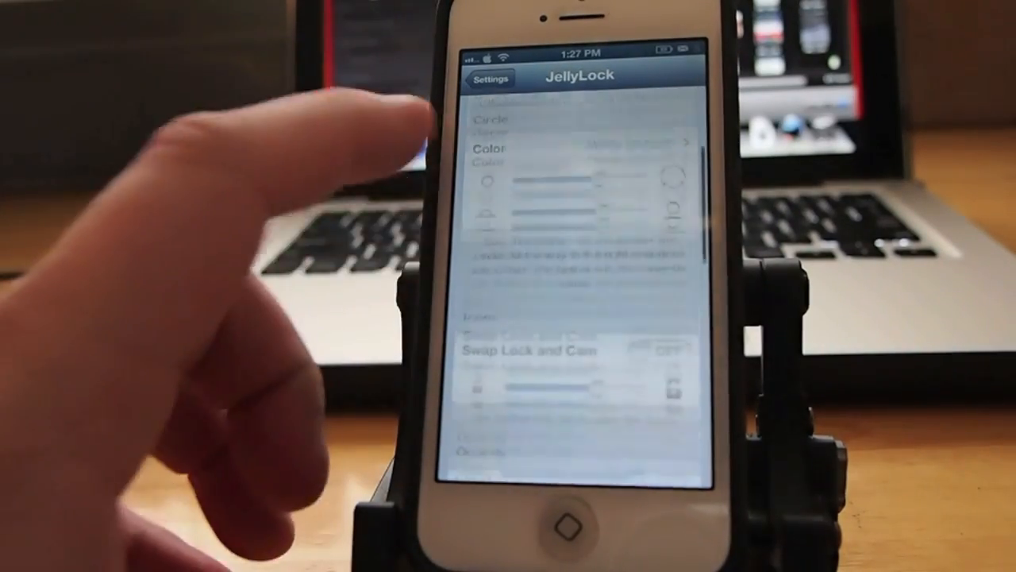
{"action": "scroll", "scroll_direction": "down", "scroll_amount": 3}
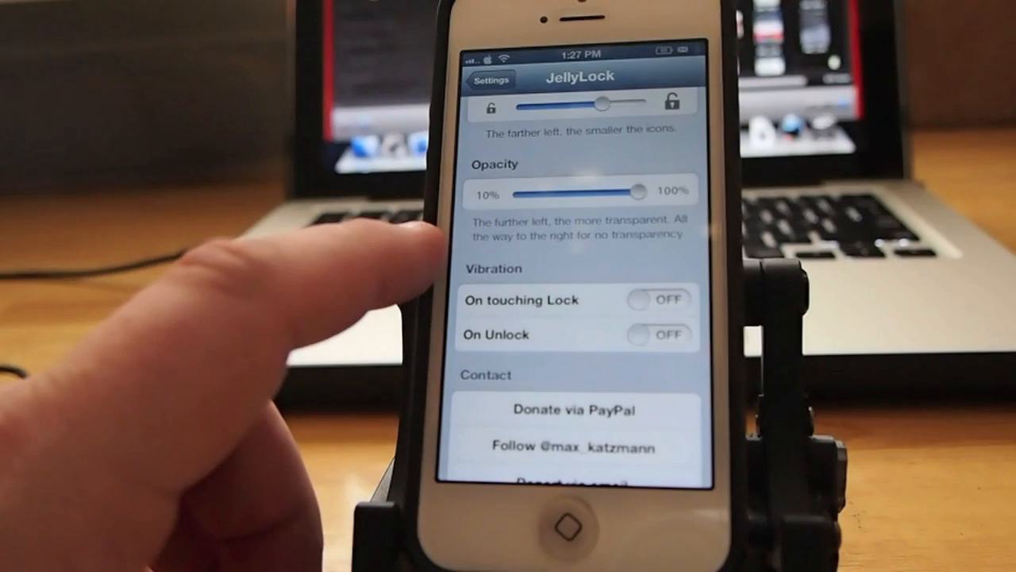
{"action": "scroll", "scroll_direction": "down", "scroll_amount": 3}
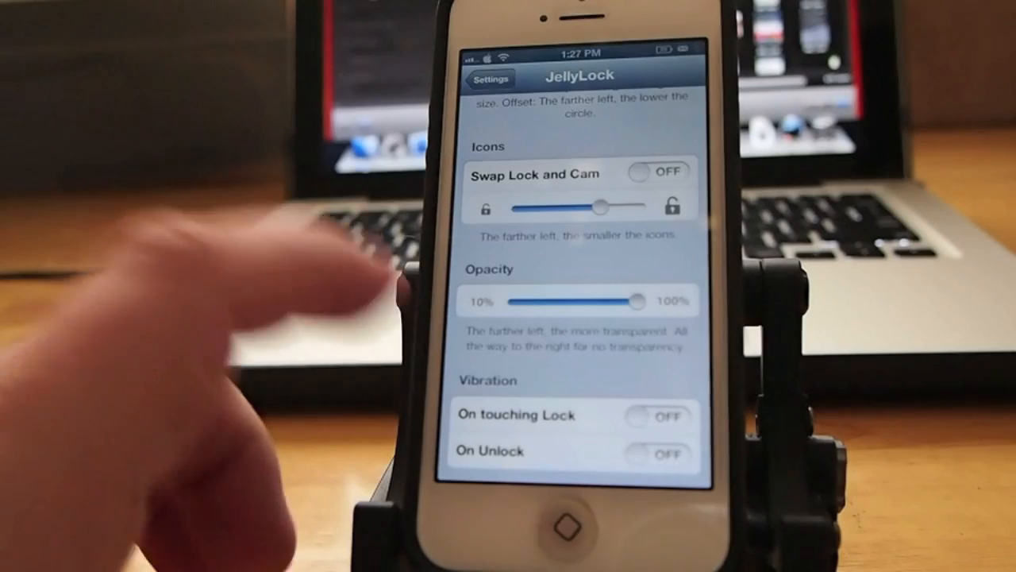
{"action": "scroll", "scroll_direction": "down", "scroll_amount": 3}
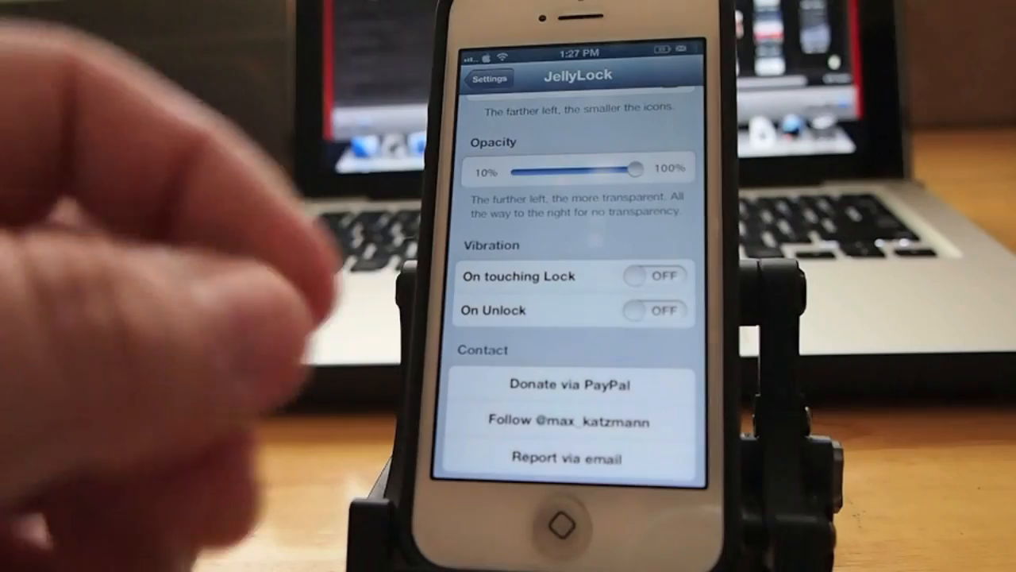
{"action": "scroll", "scroll_direction": "down", "scroll_amount": 3}
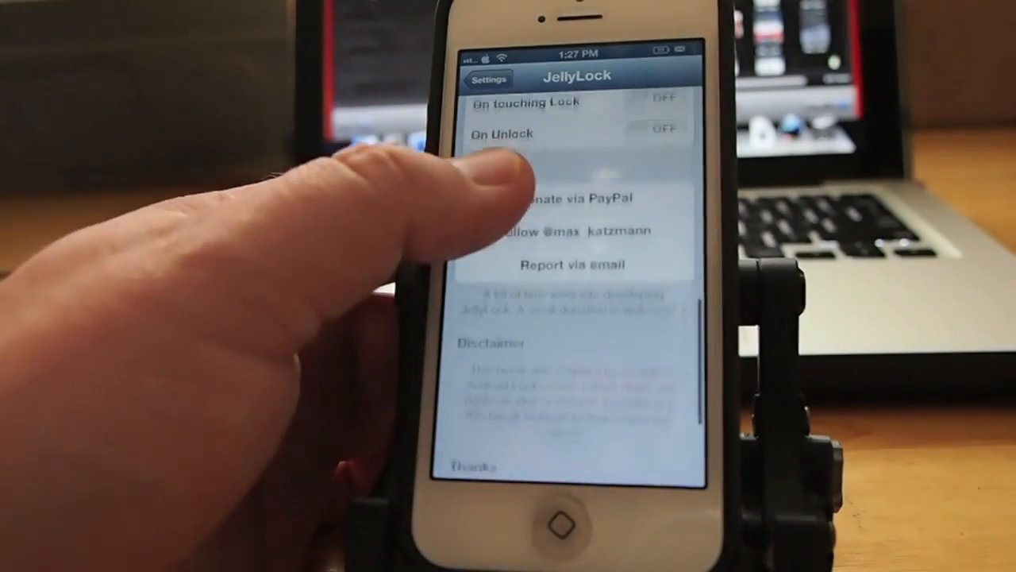